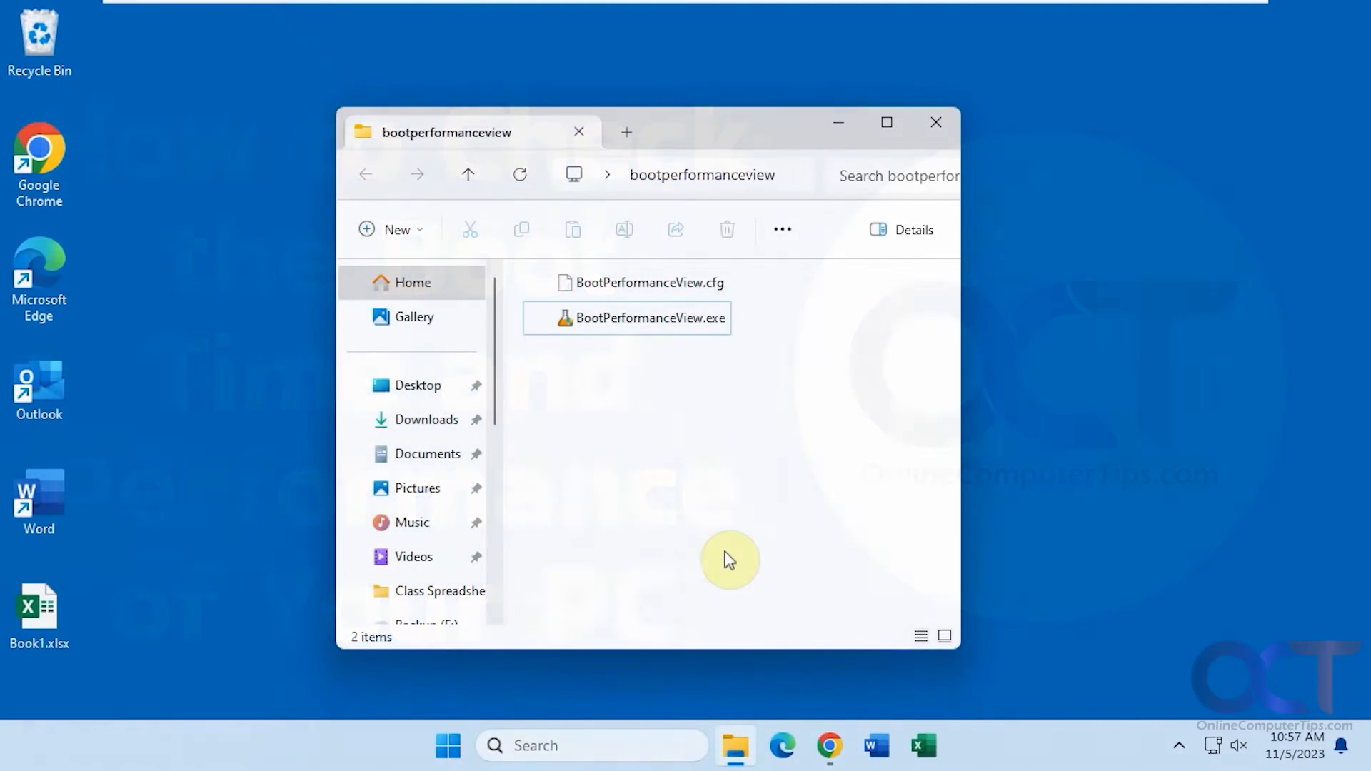
mouse_move(729, 520)
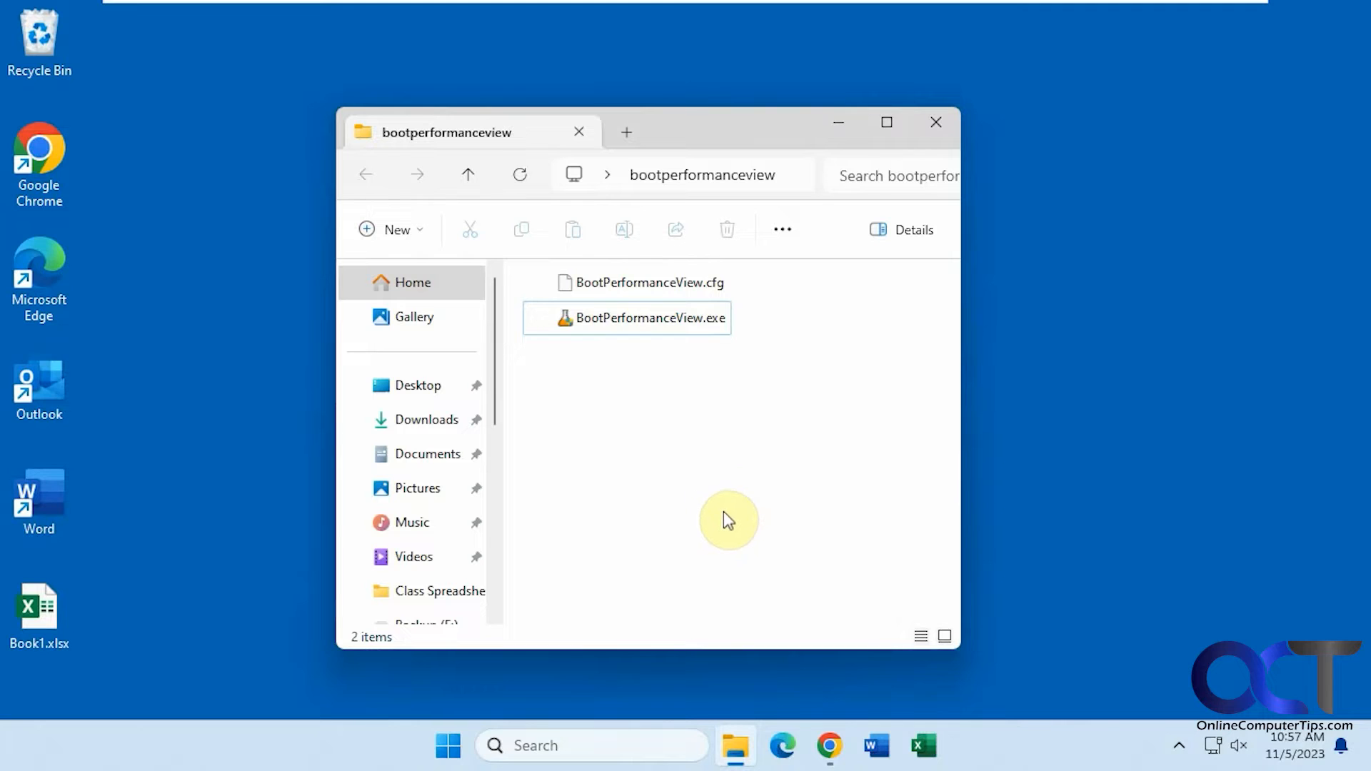
mouse_move(750, 488)
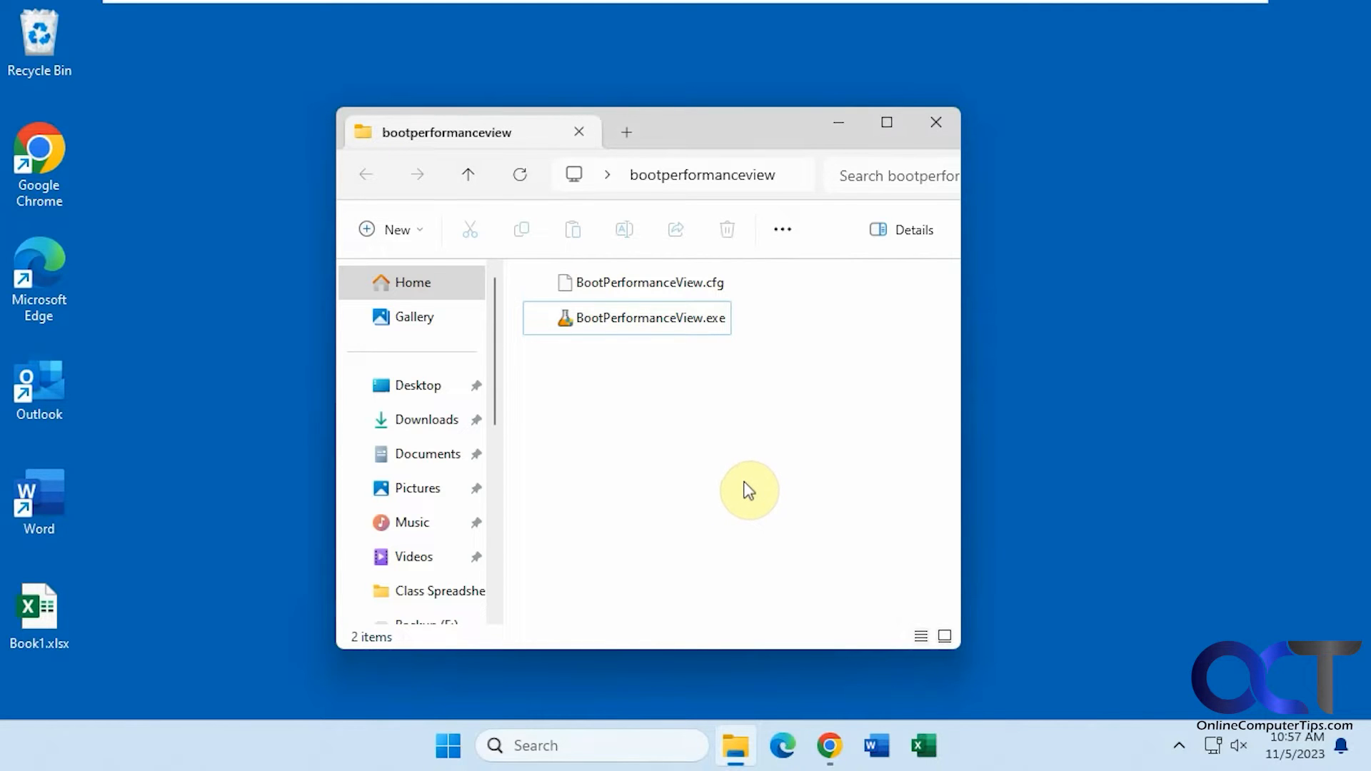
mouse_move(664, 364)
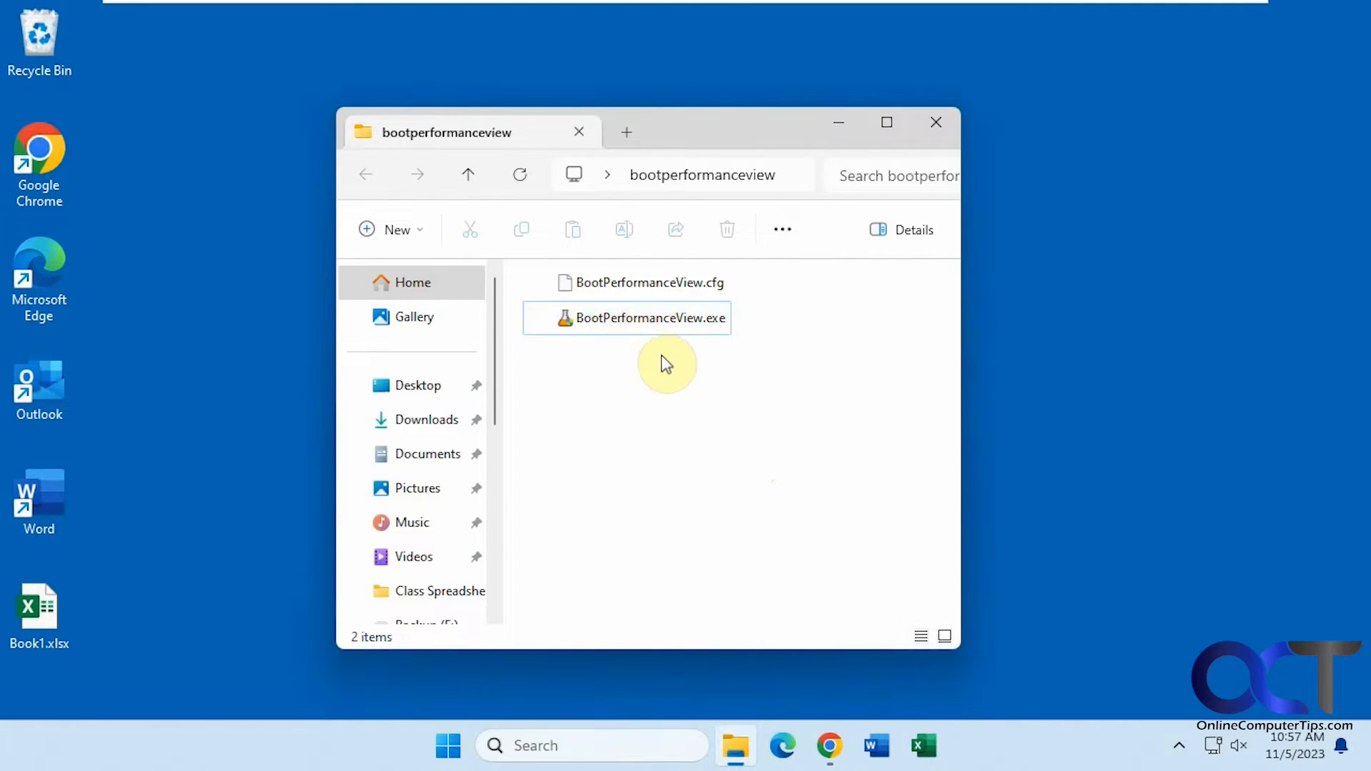
mouse_move(760, 520)
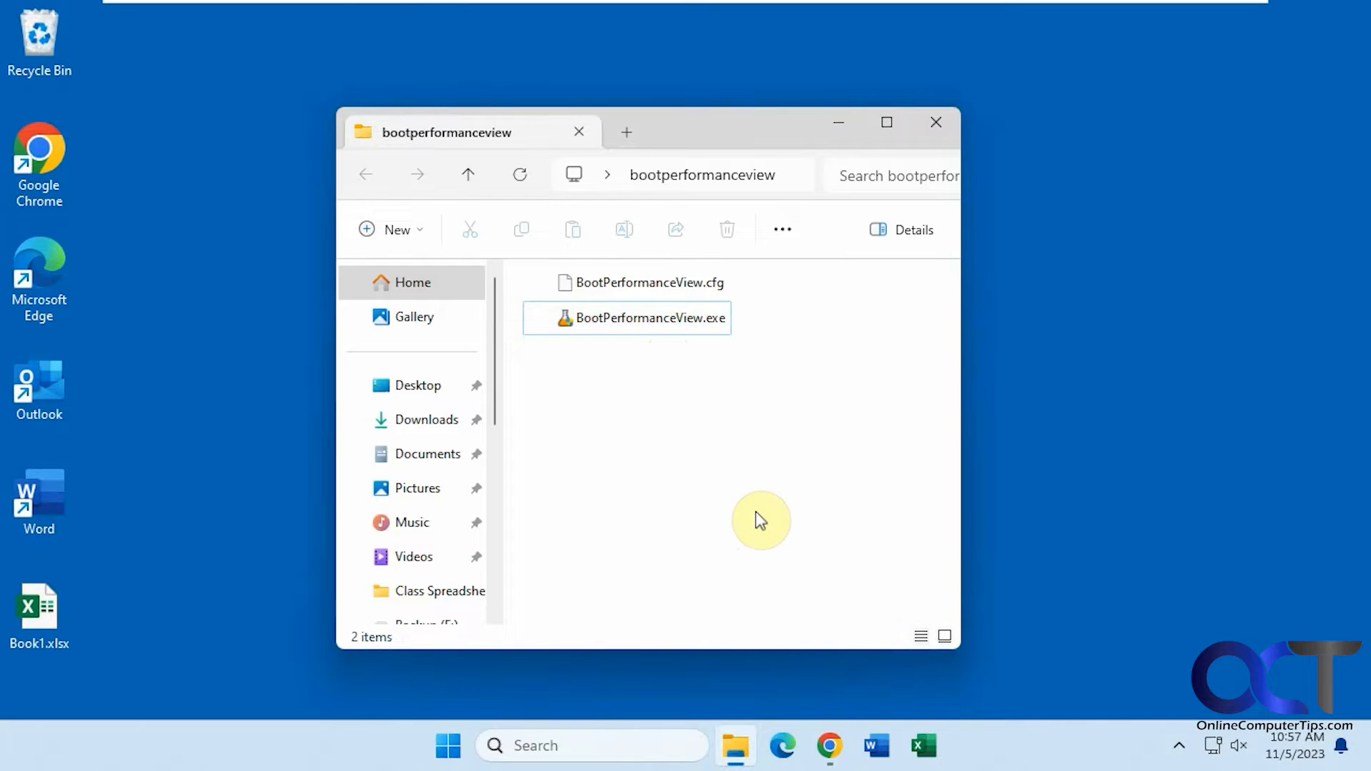
mouse_move(743, 416)
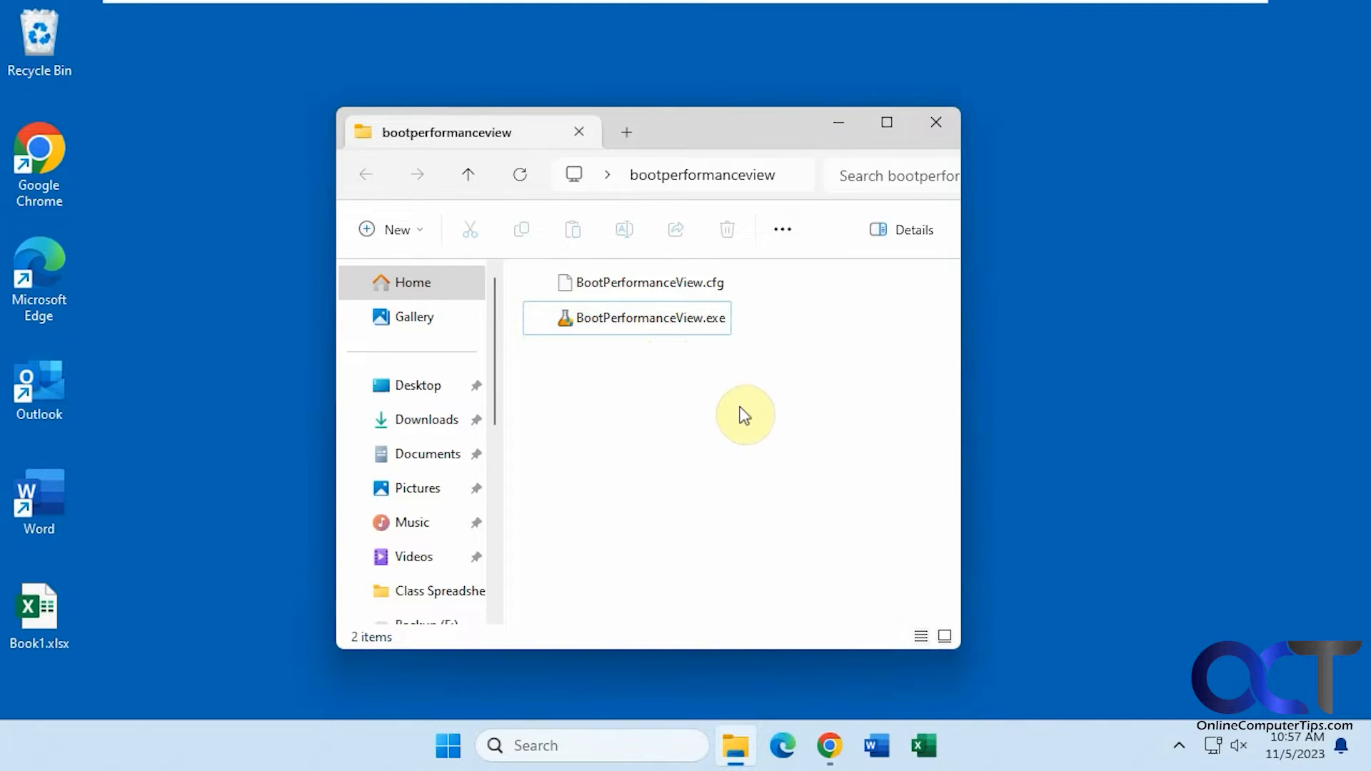
mouse_move(754, 468)
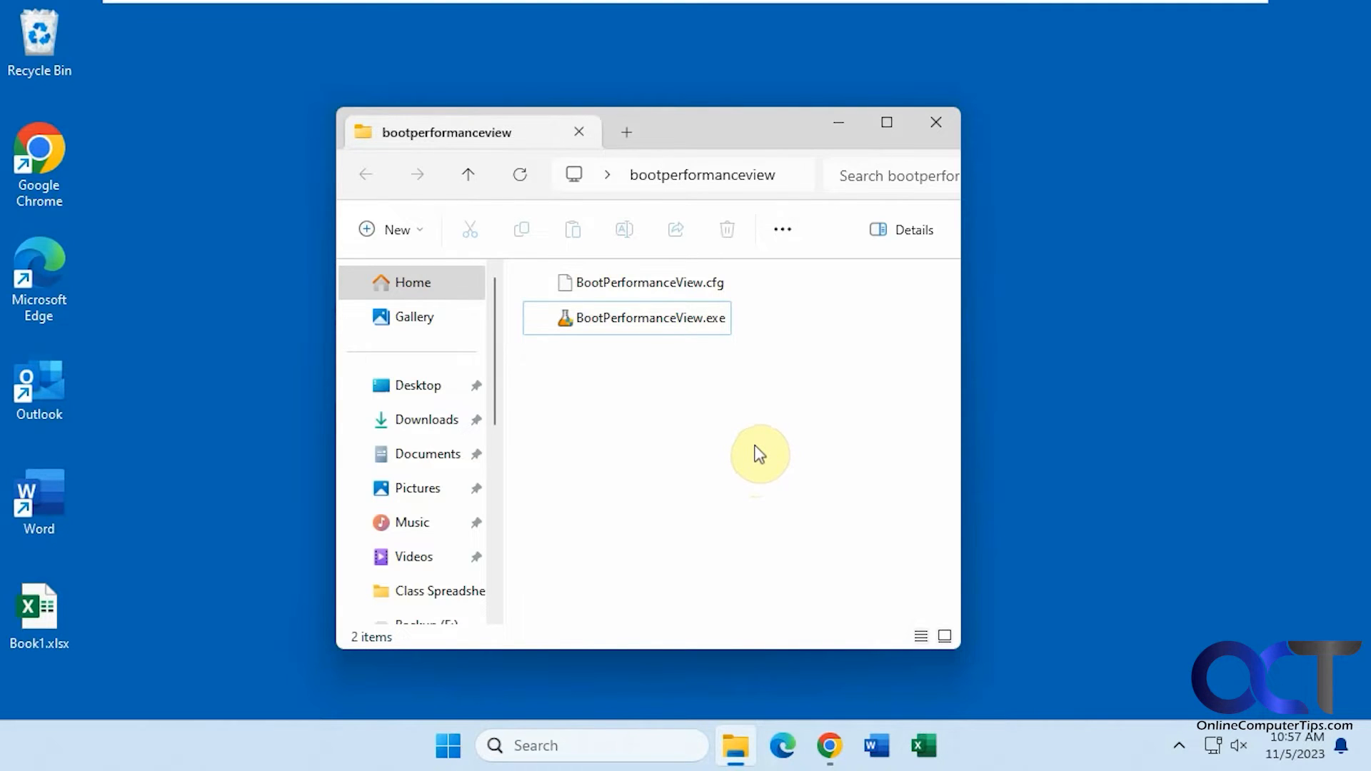
mouse_move(776, 436)
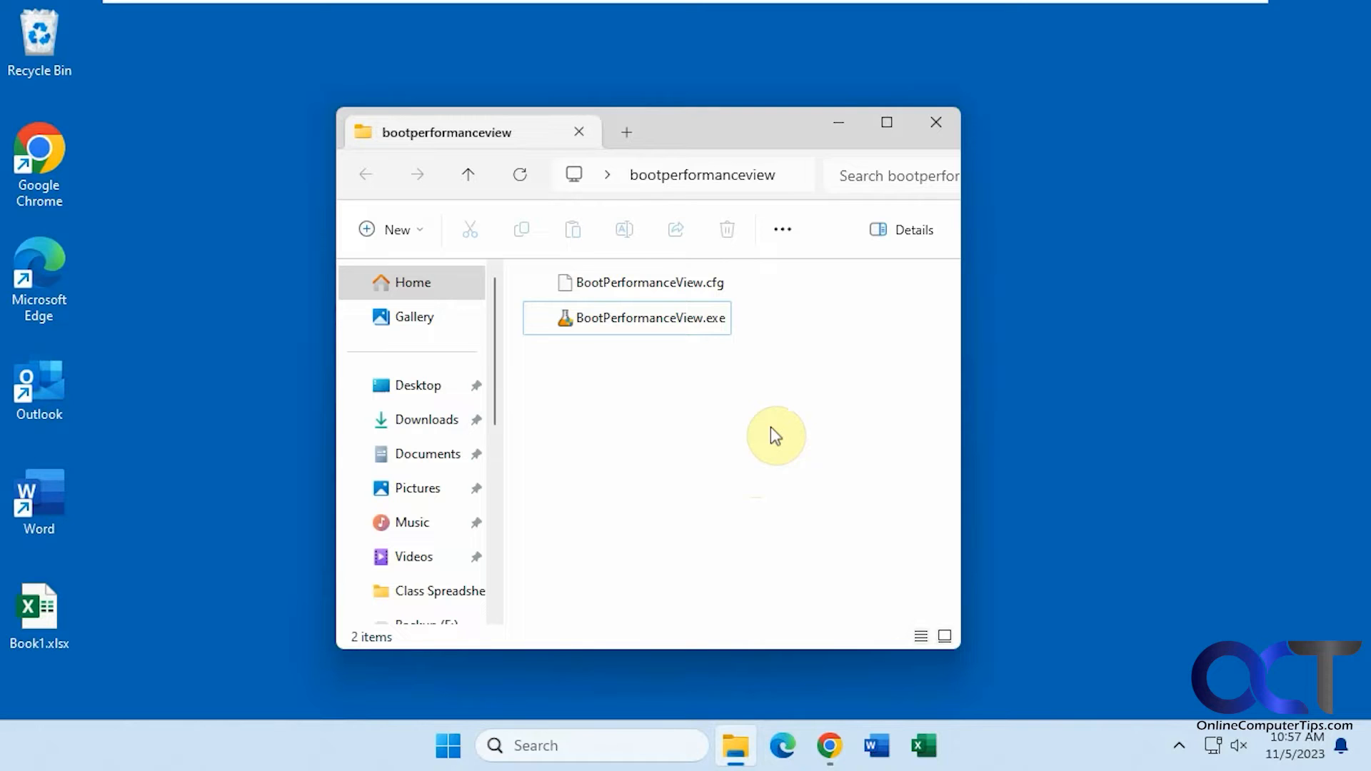
Launch BootPerformanceView.exe and approve the User Account Control prompt
double_click(640, 317)
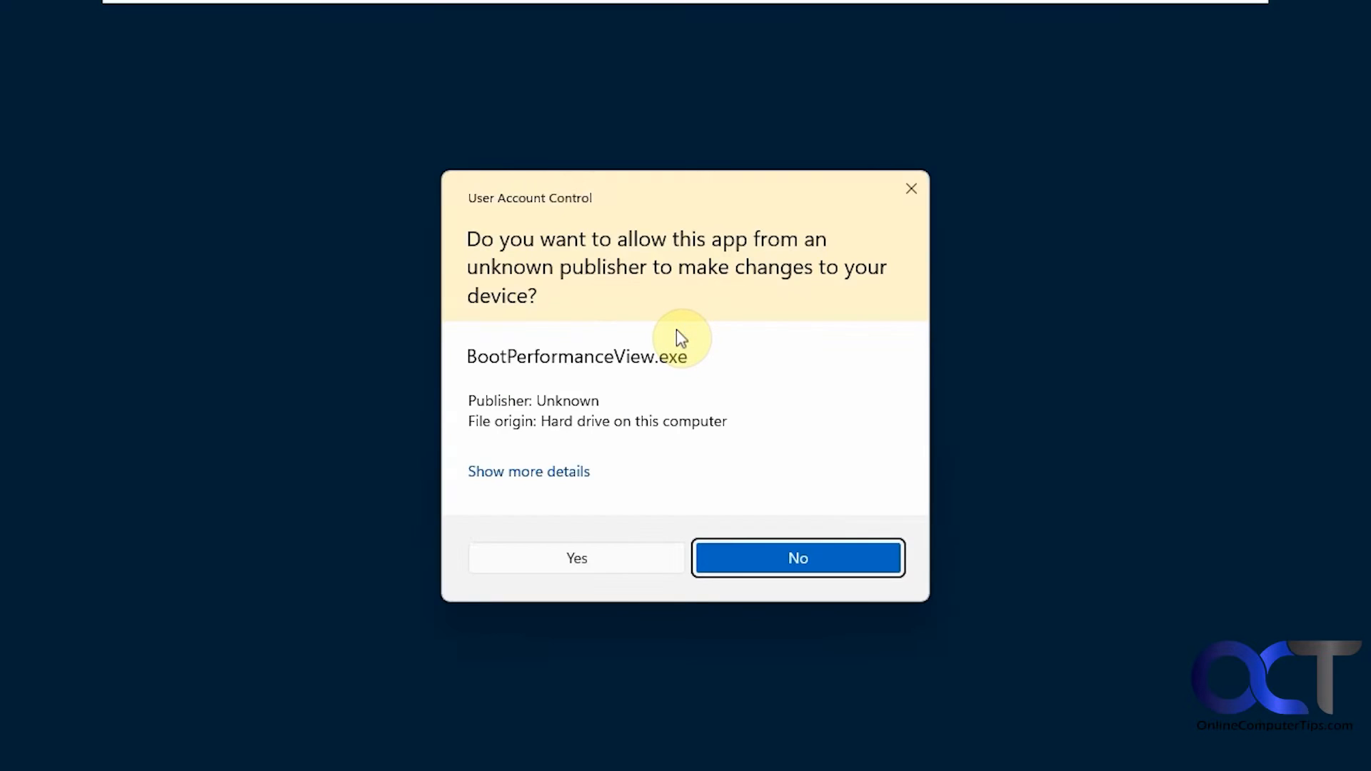
left_click(575, 558)
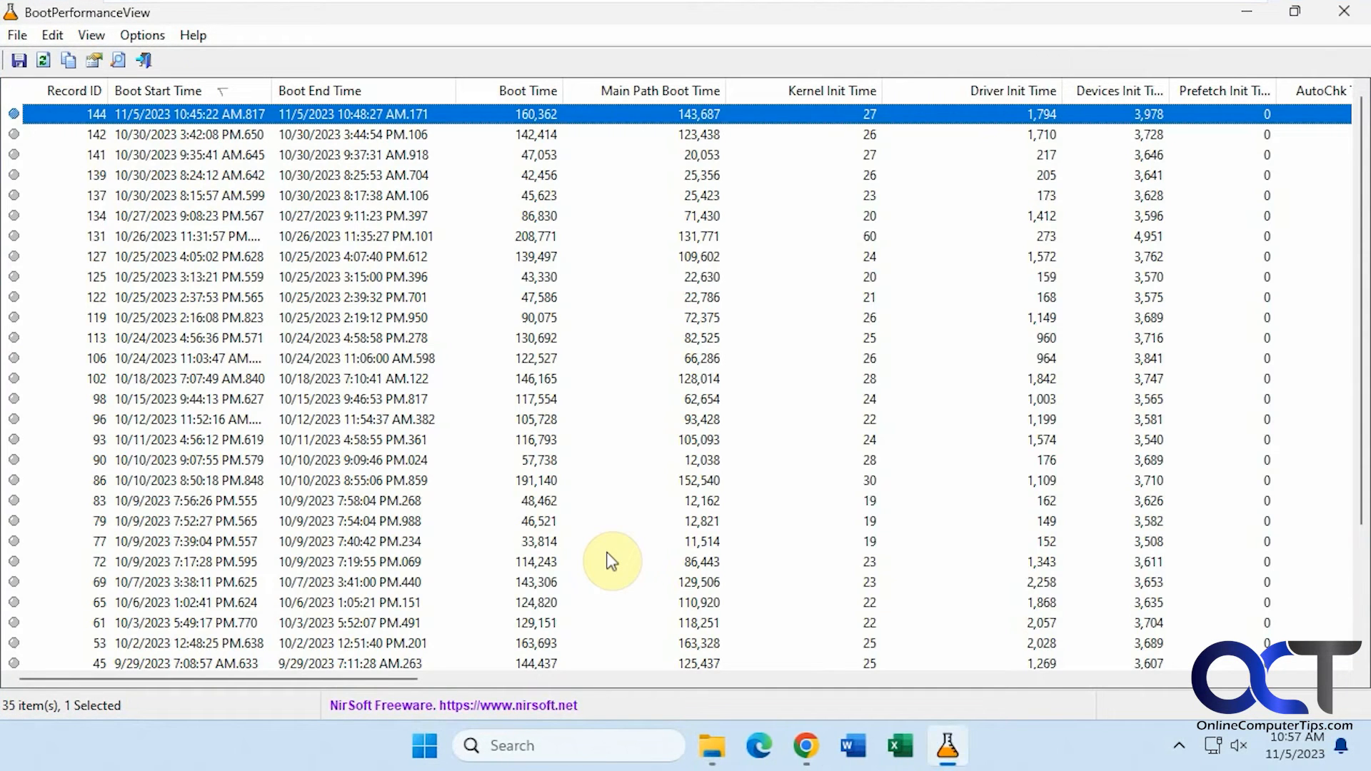
mouse_move(420, 207)
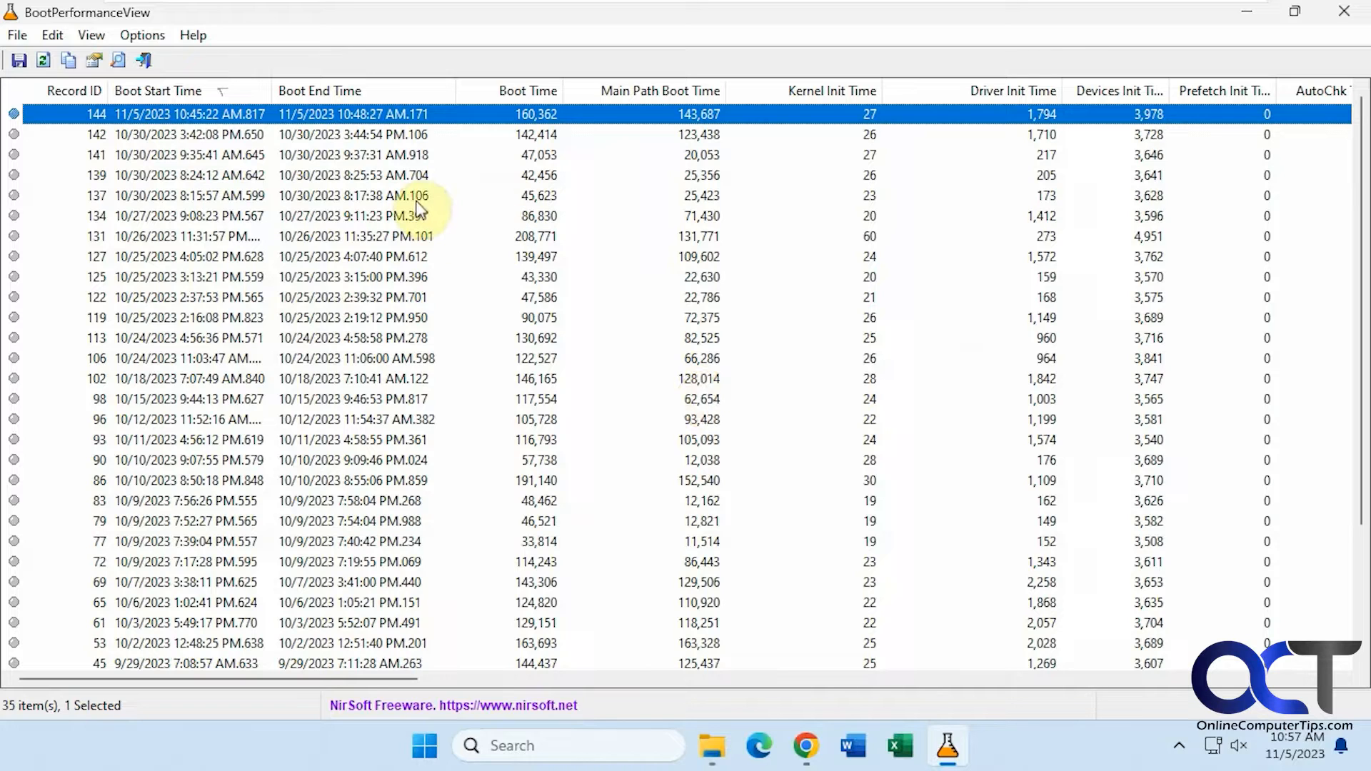
mouse_move(317, 174)
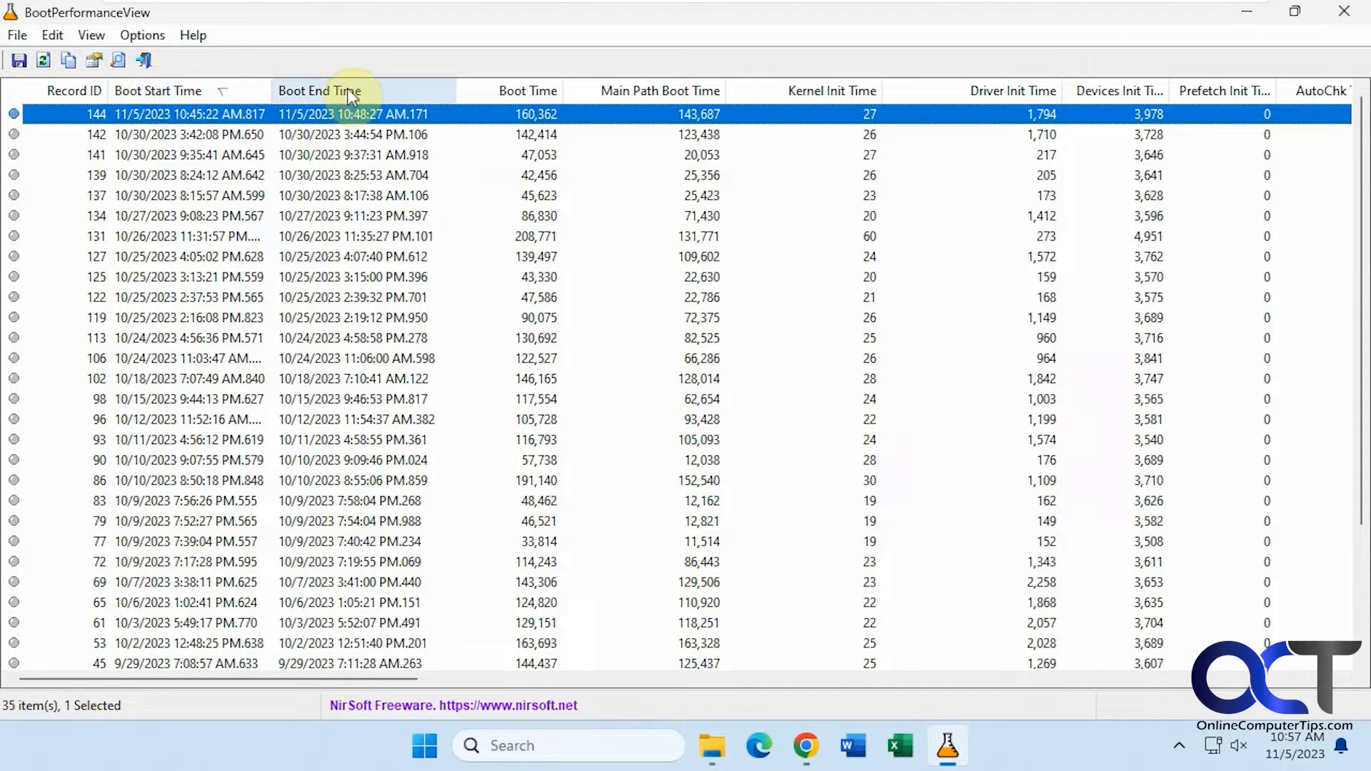
left_click(157, 91)
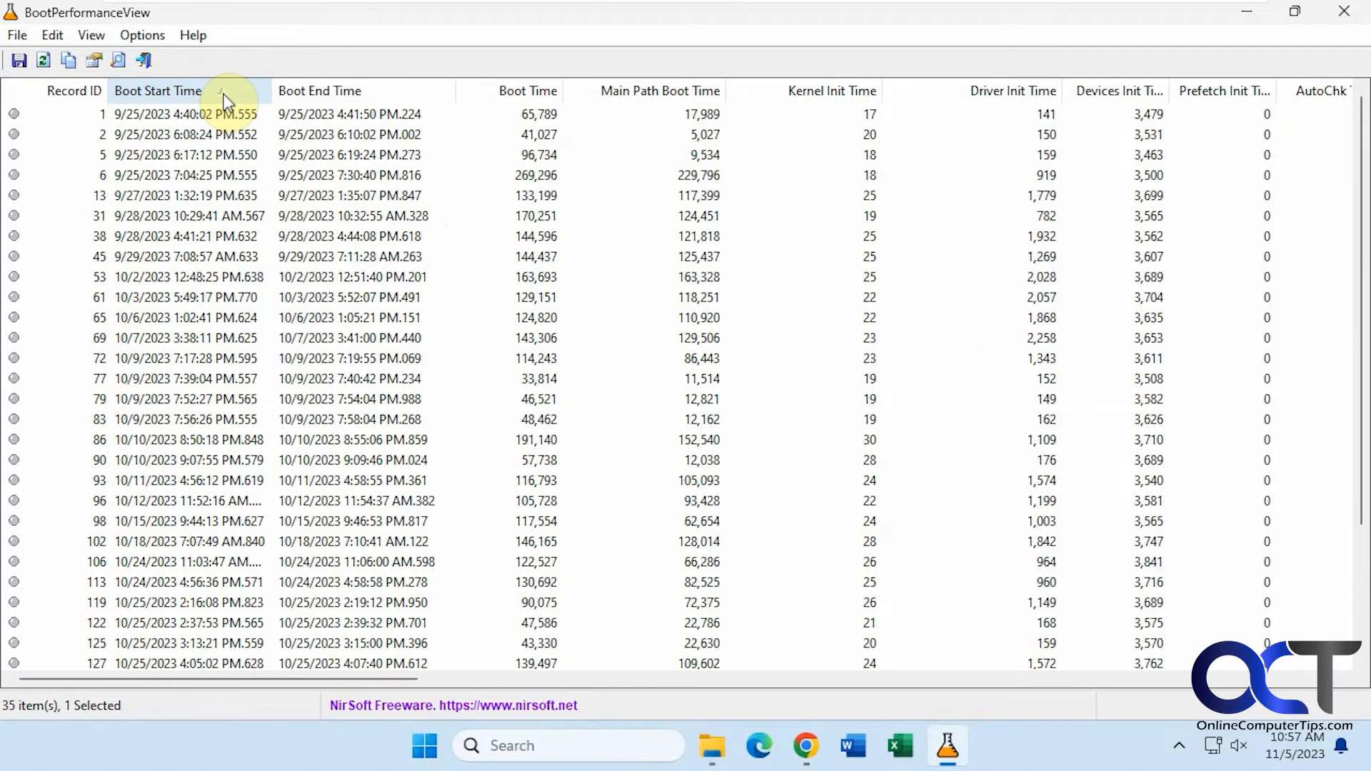
left_click(157, 92)
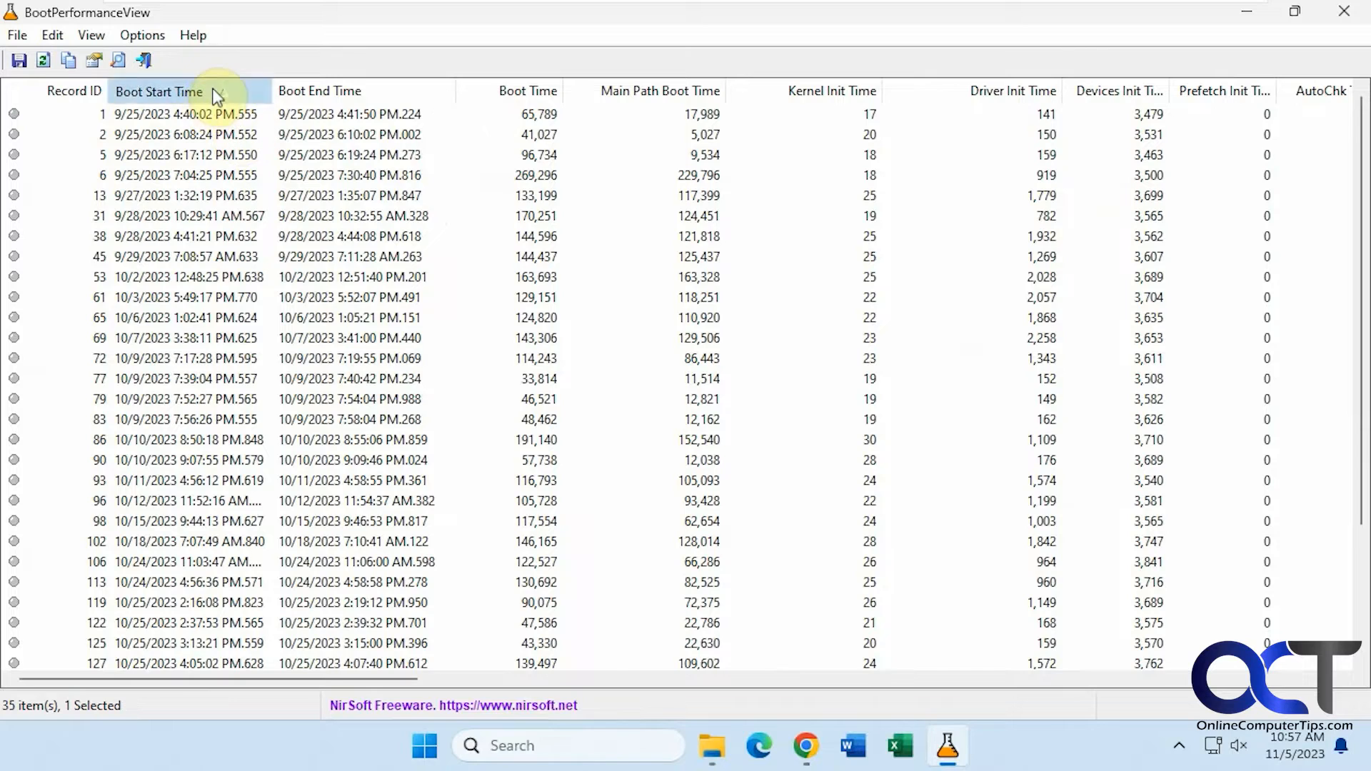
left_click(157, 90)
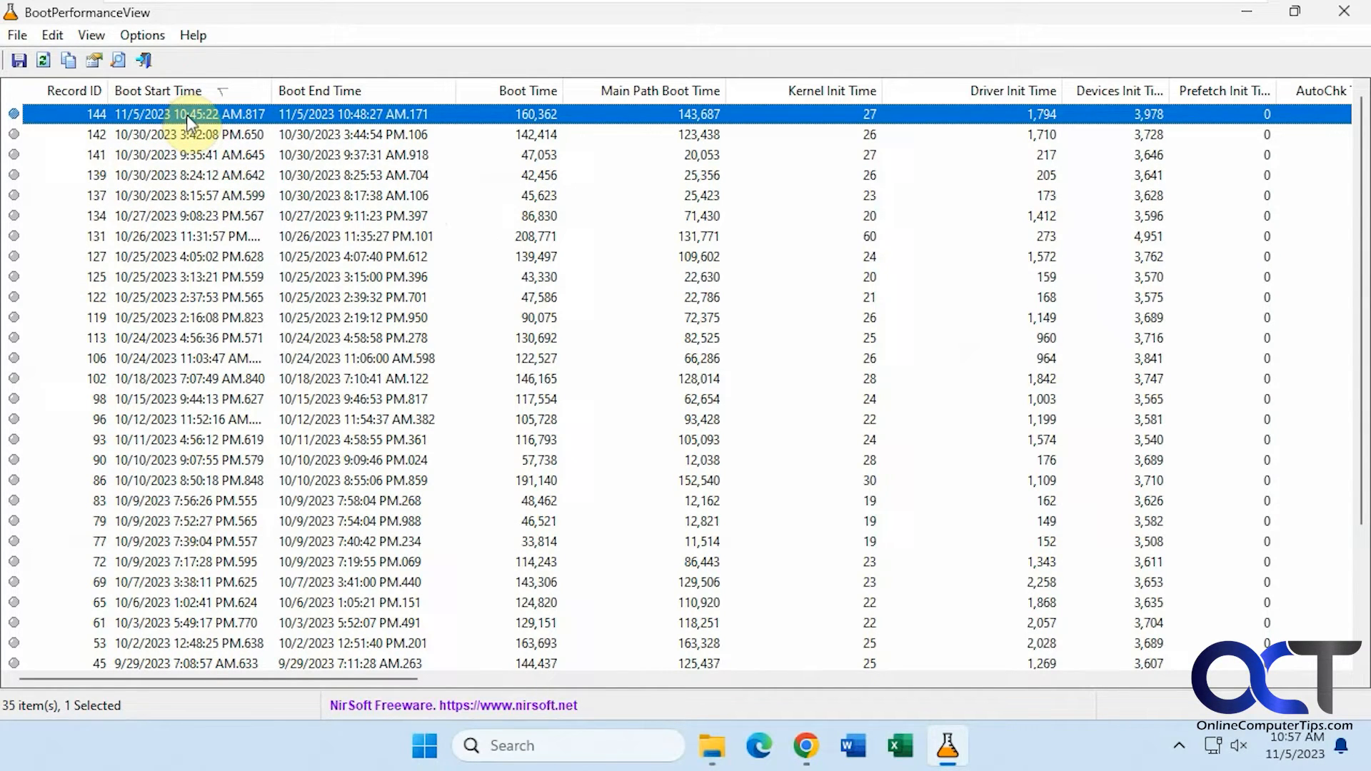
mouse_move(201, 127)
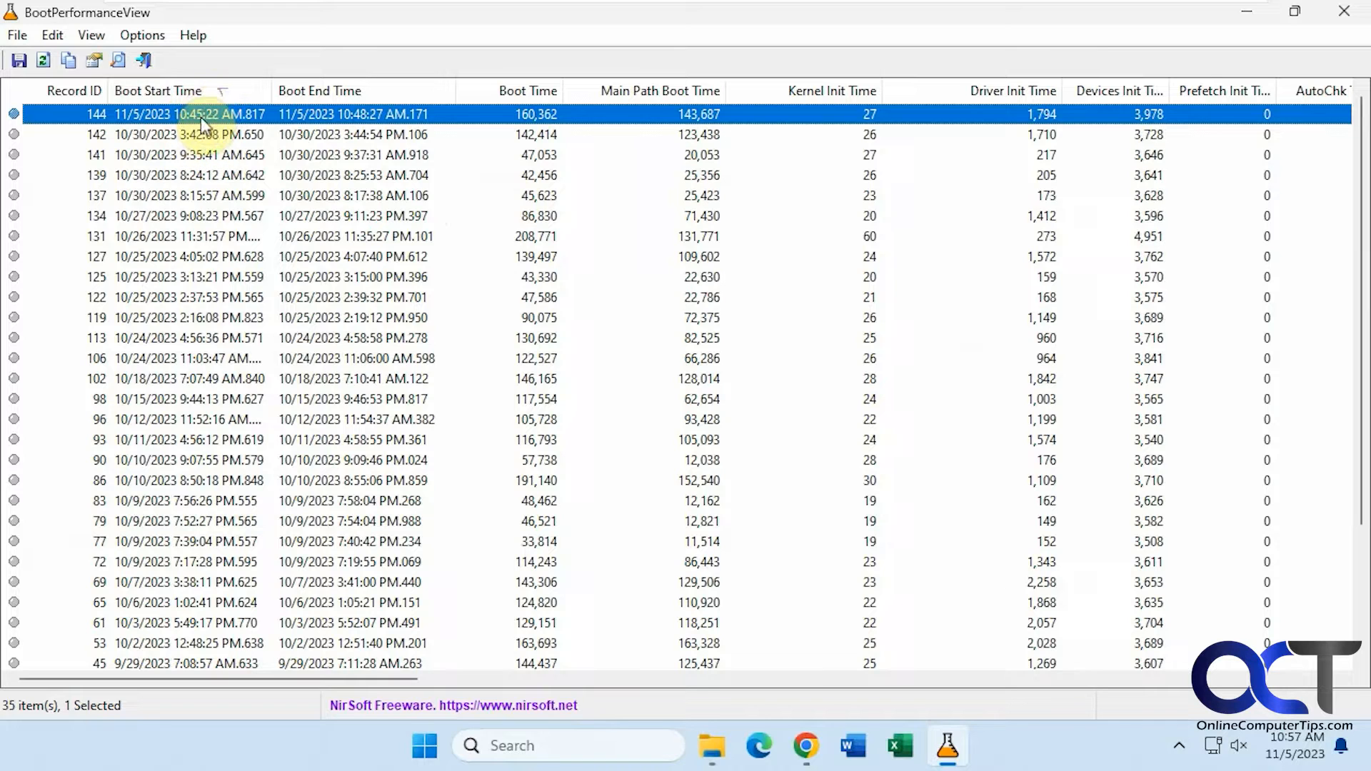
mouse_move(349, 128)
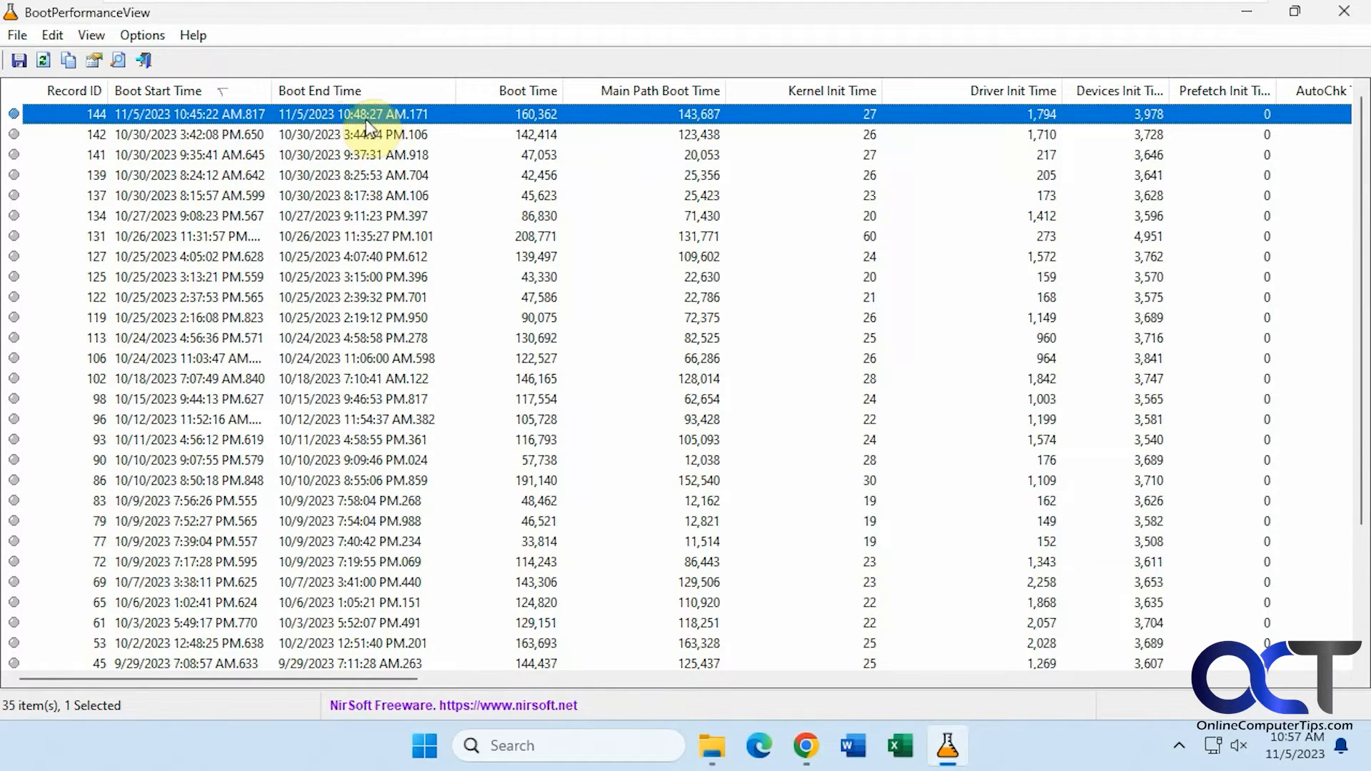
mouse_move(540, 120)
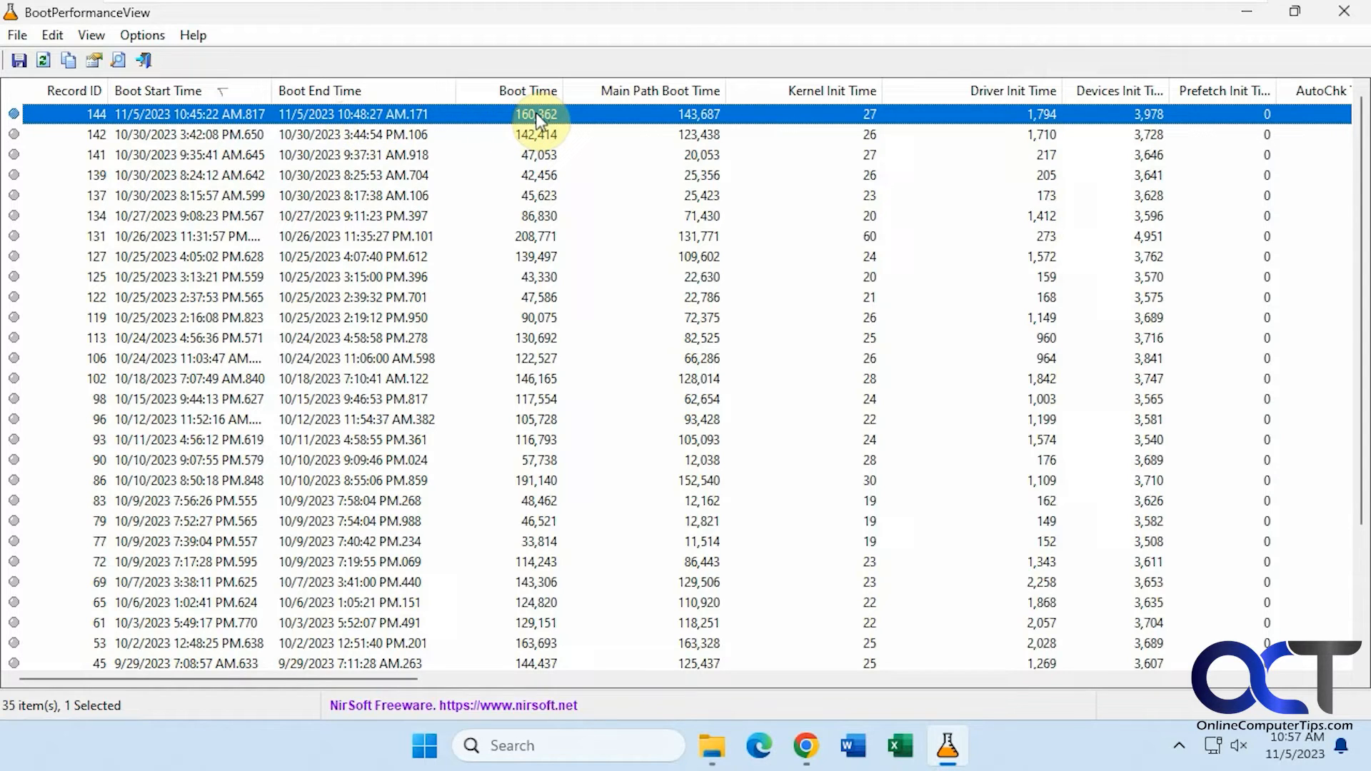
mouse_move(680, 184)
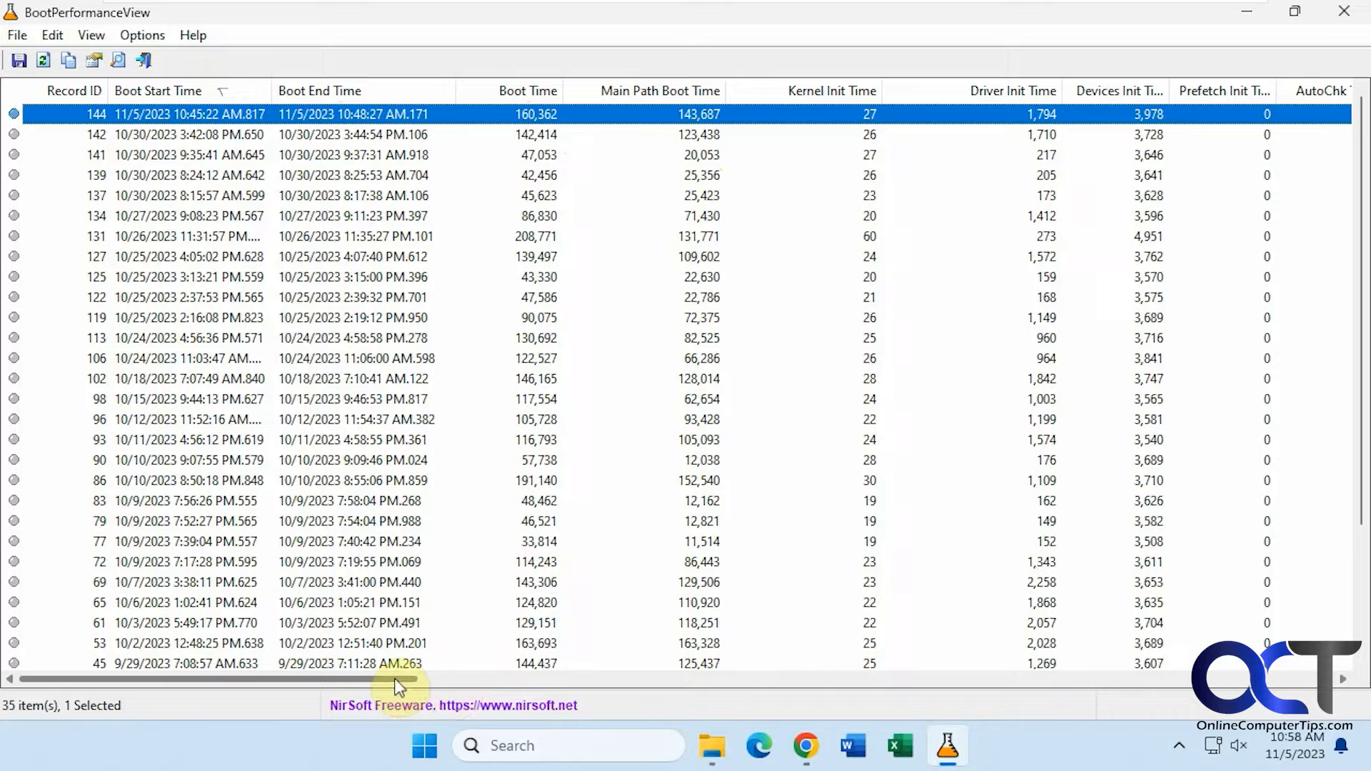
mouse_move(412, 677)
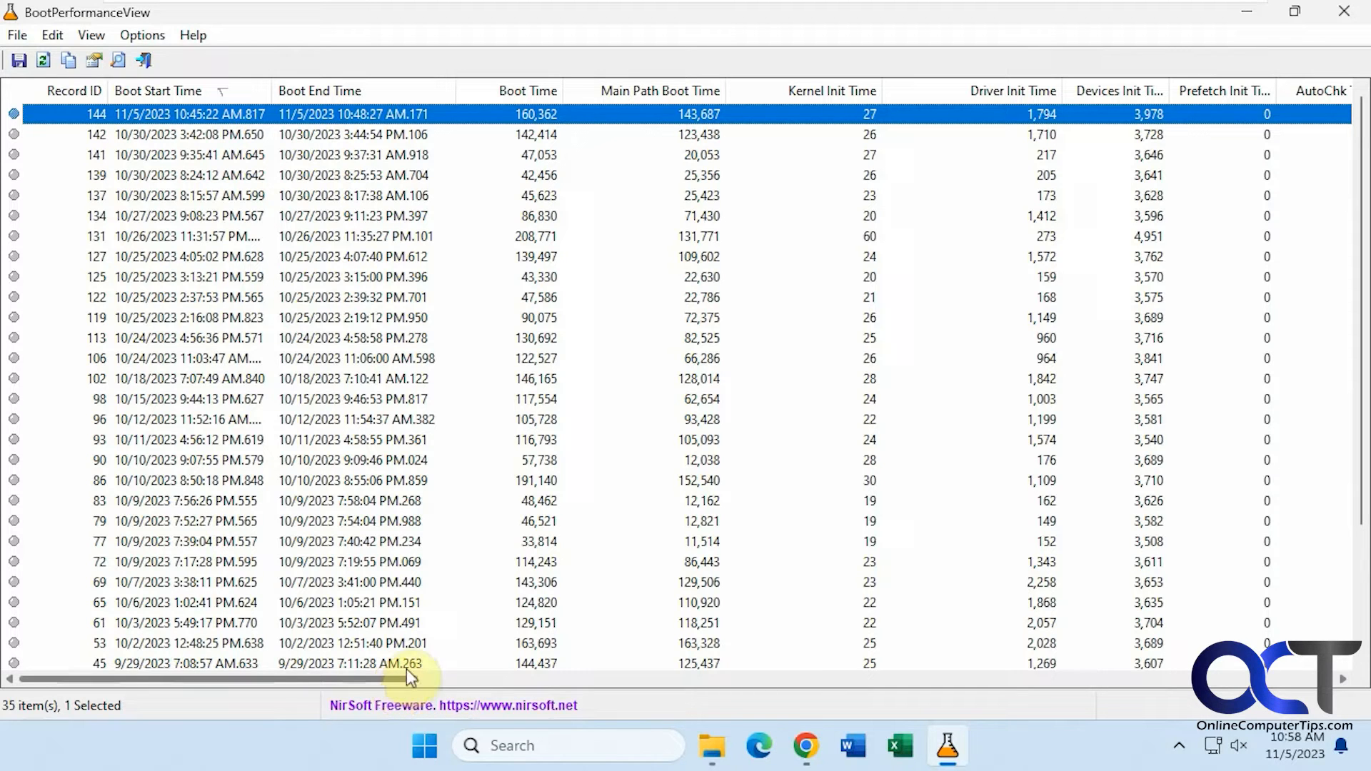
mouse_move(400, 689)
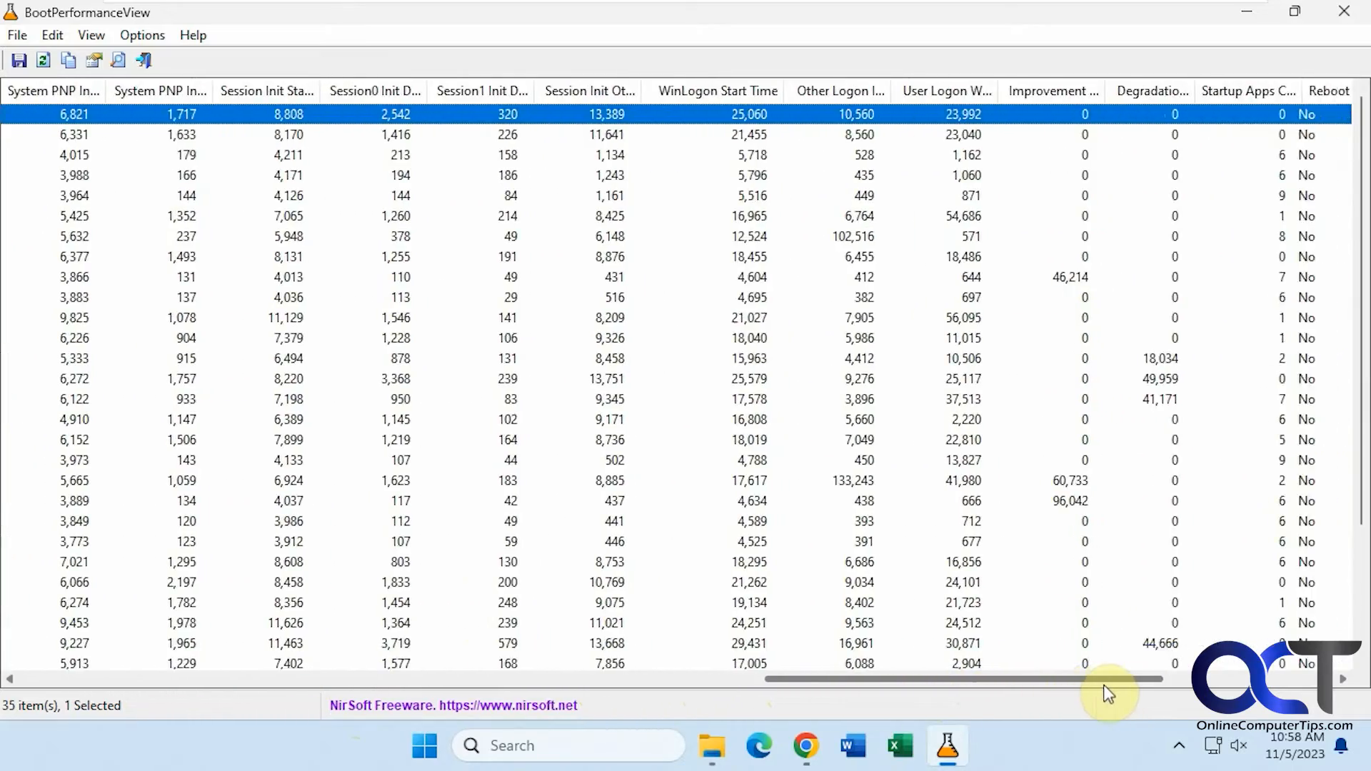
scroll("right", 3)
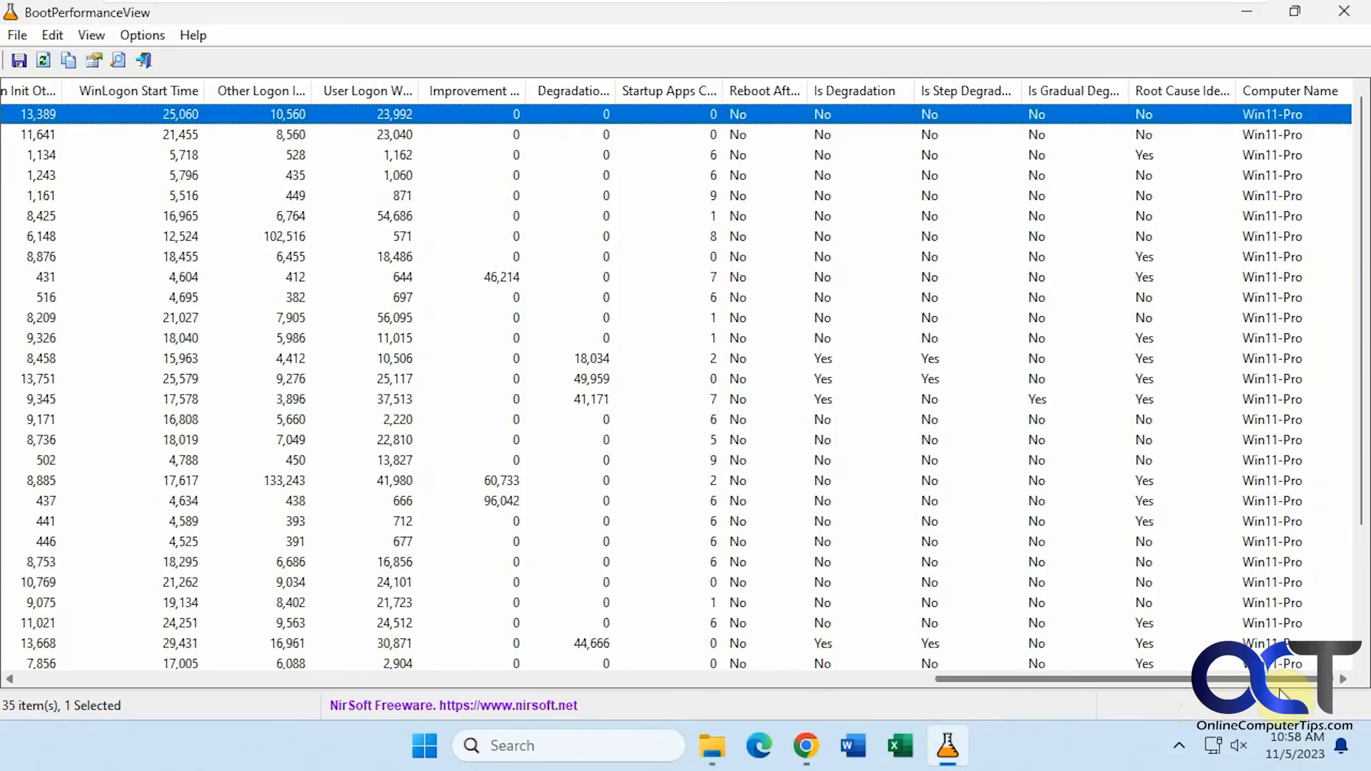
left_click(141, 35)
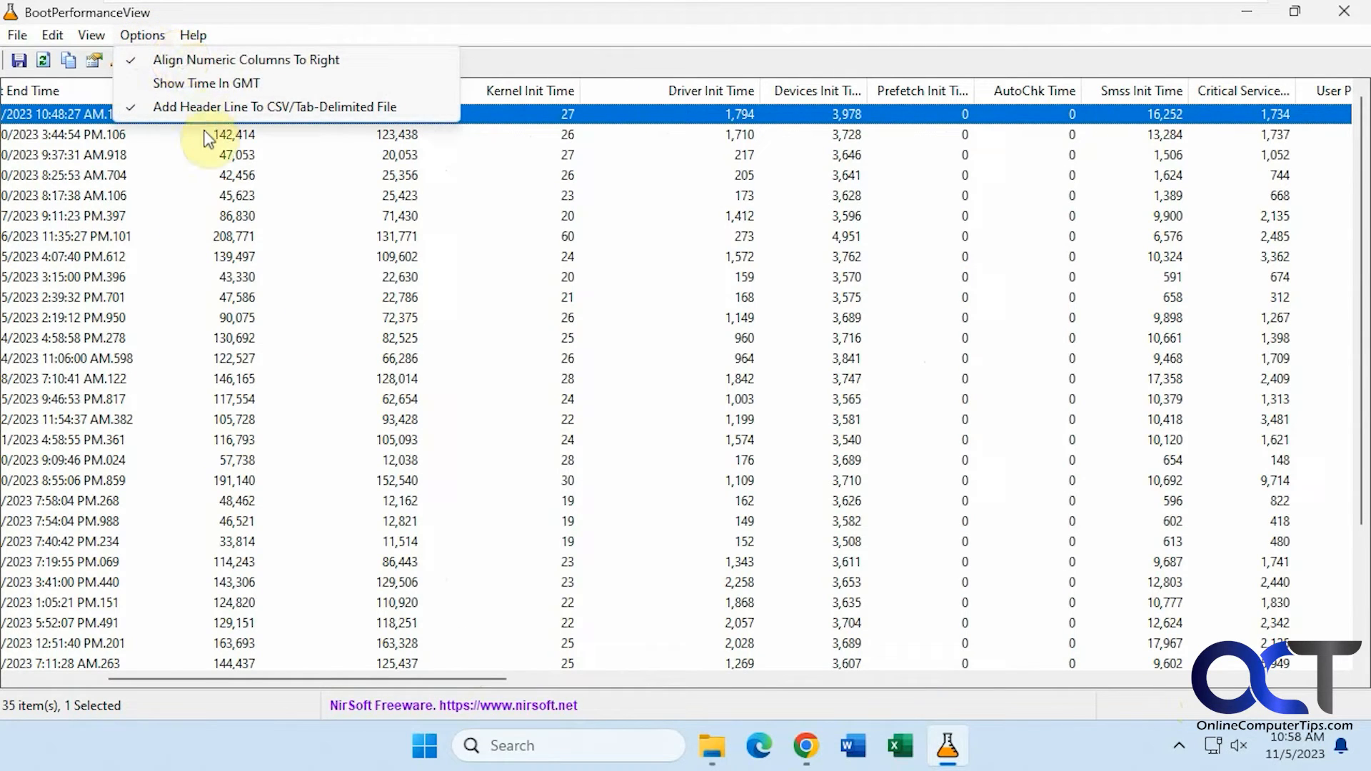
left_click(90, 34)
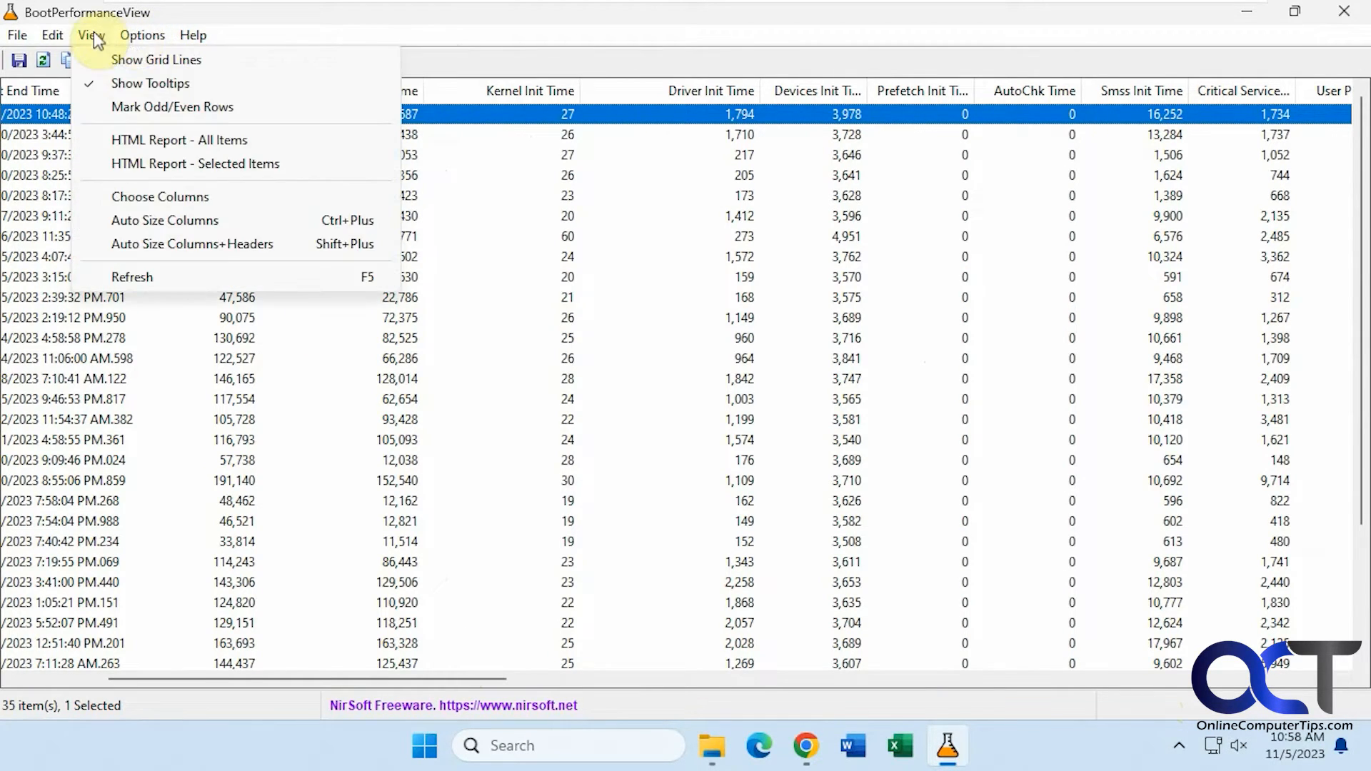
mouse_move(191, 176)
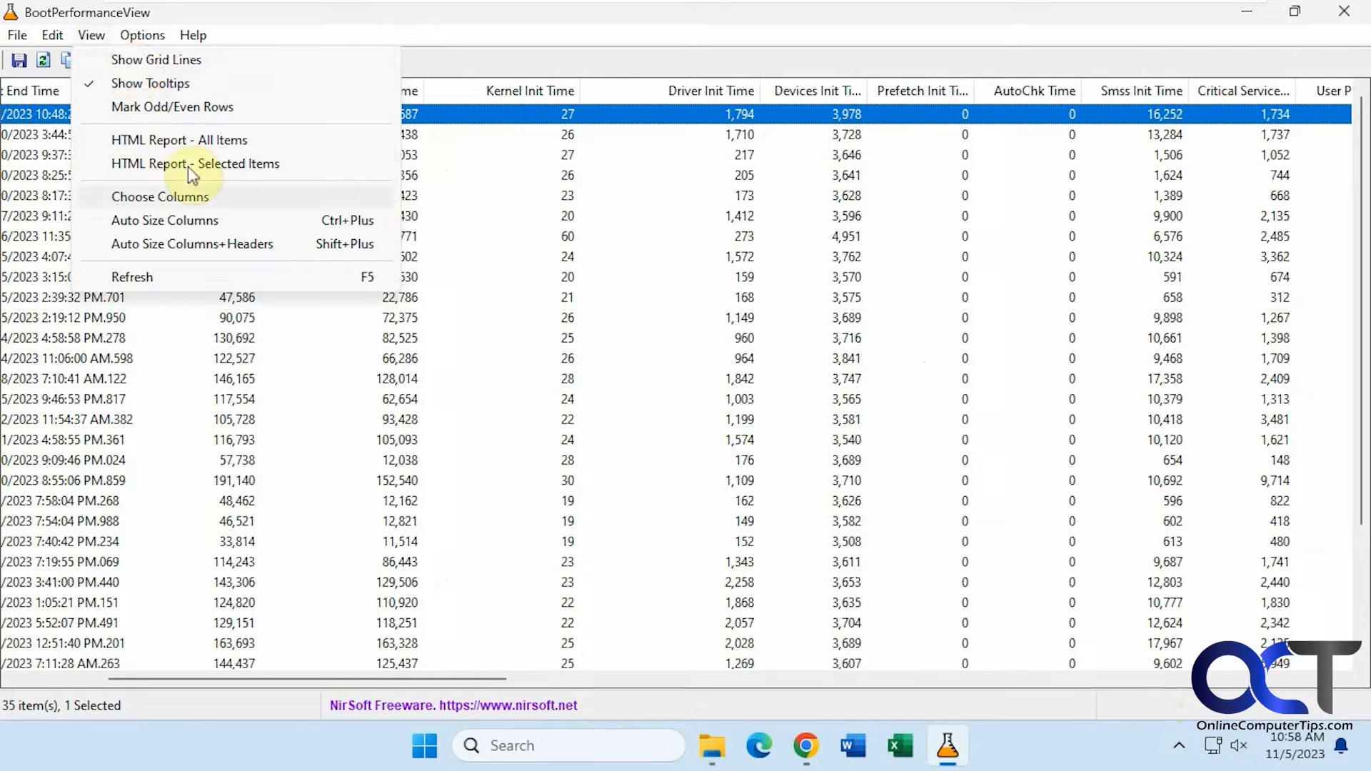
mouse_move(186, 167)
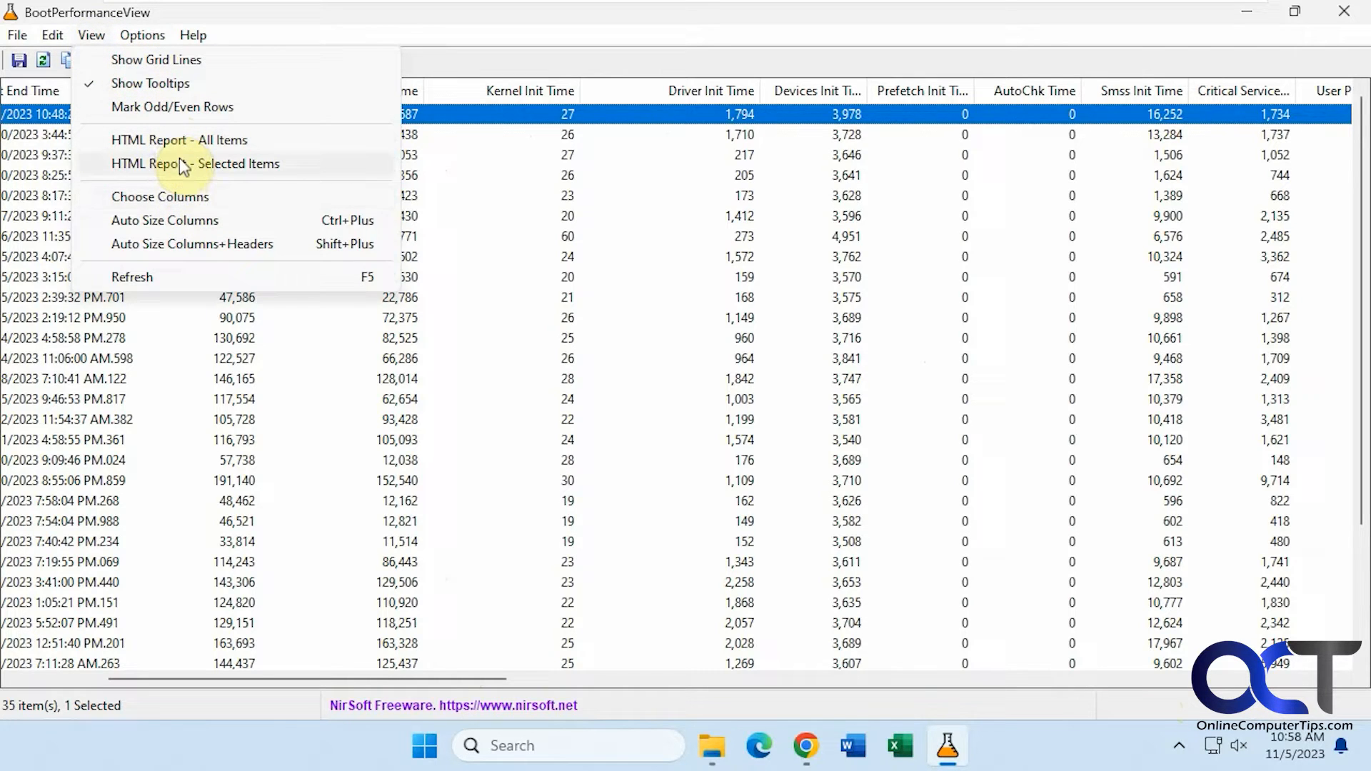
left_click(160, 196)
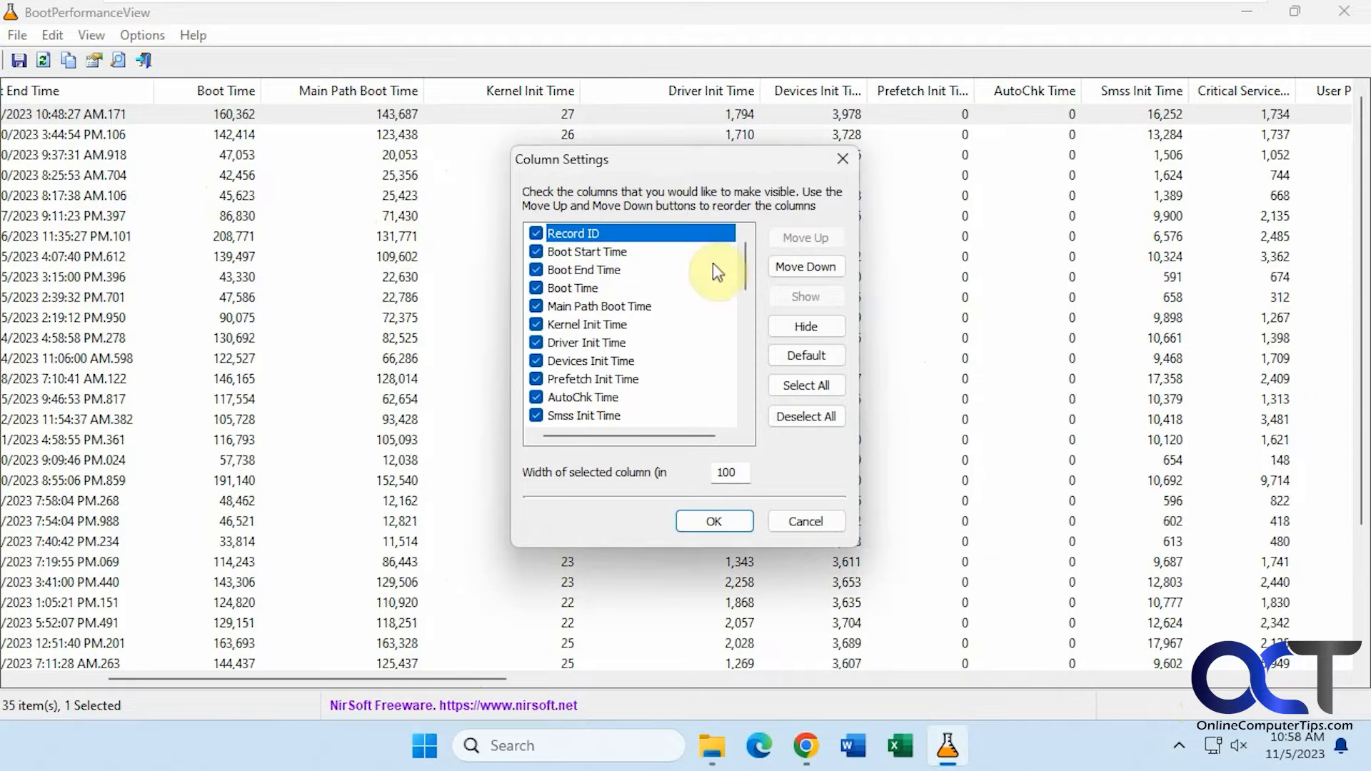
mouse_move(747, 258)
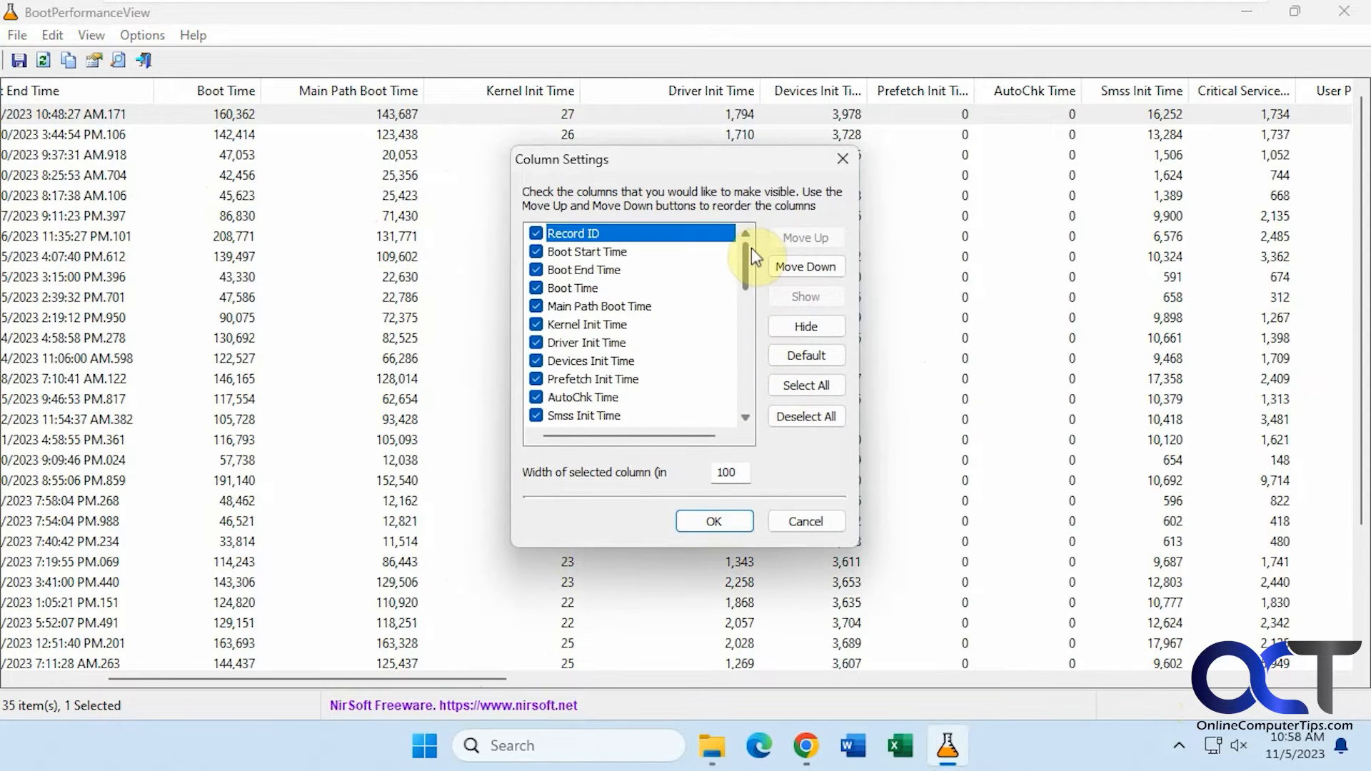
left_click(714, 521)
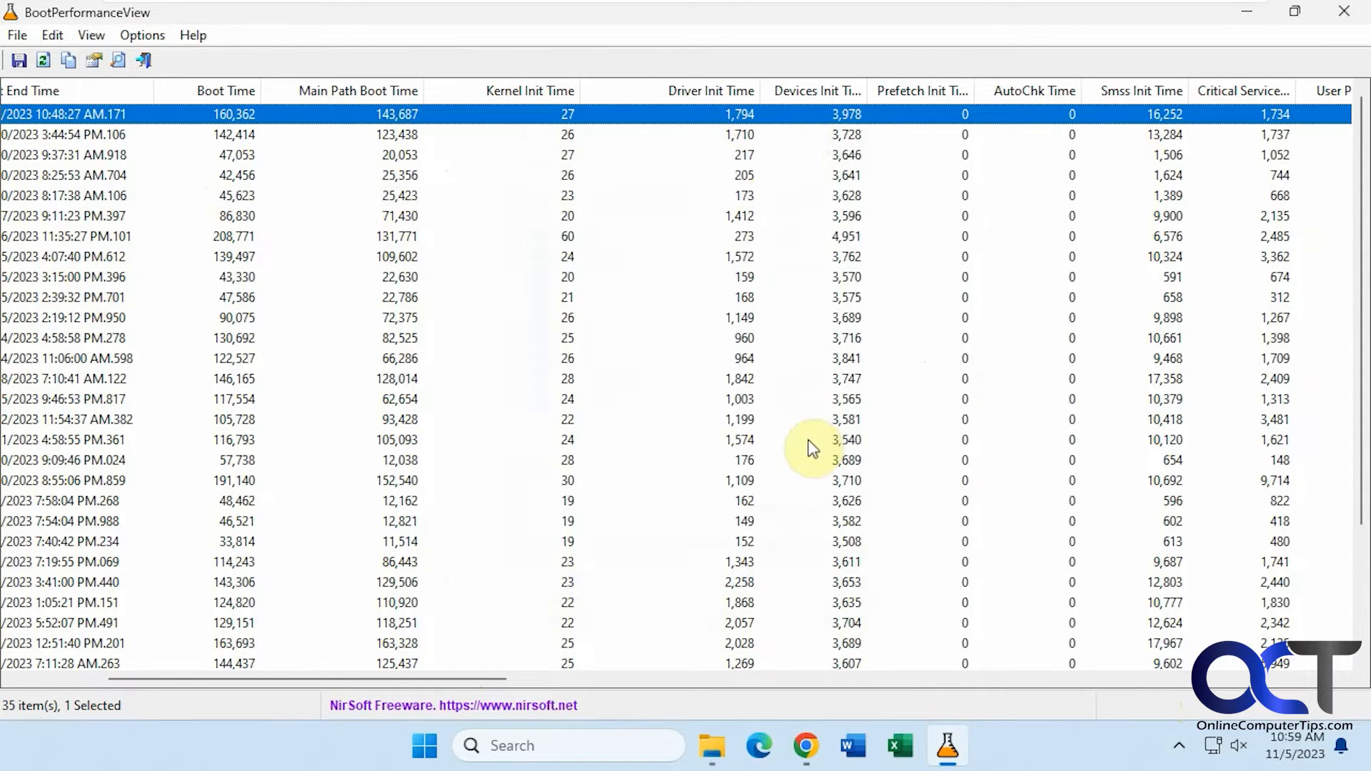
mouse_move(677, 90)
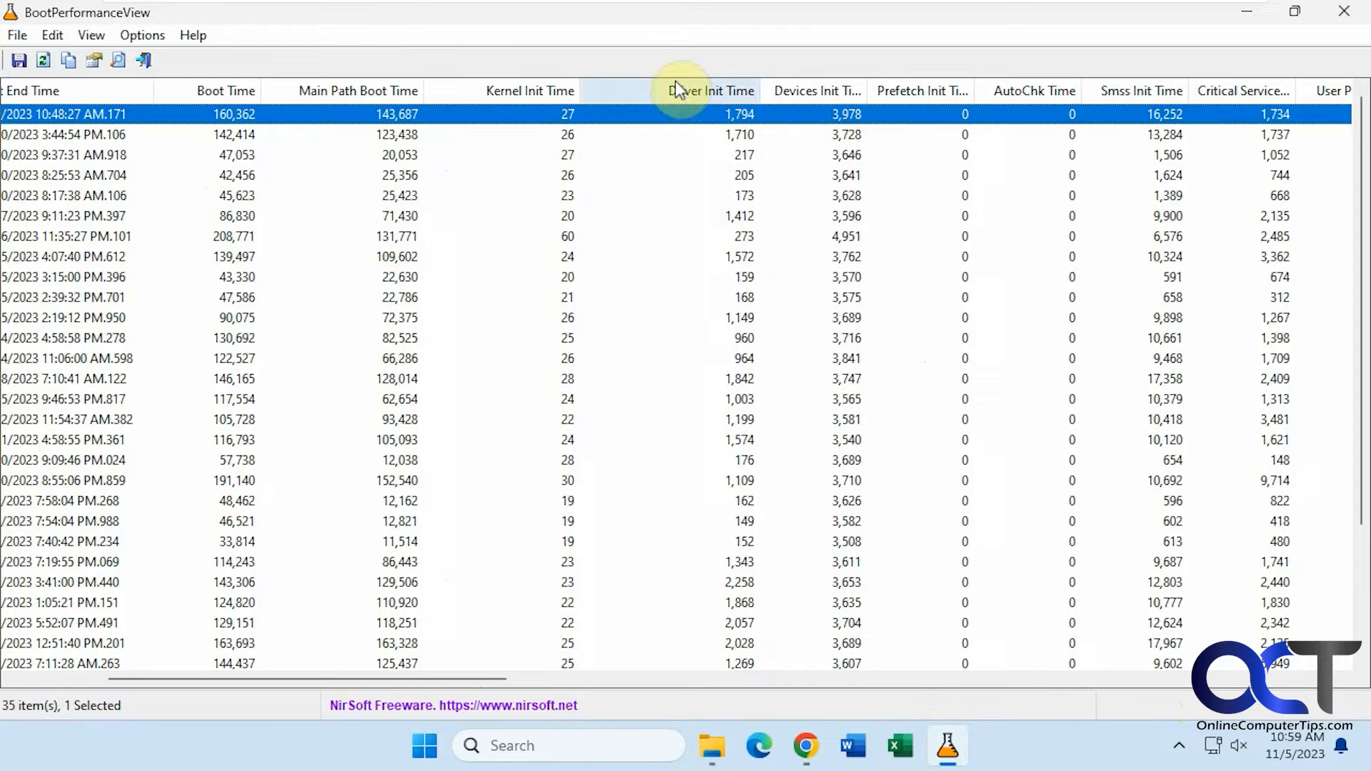
left_click(52, 35)
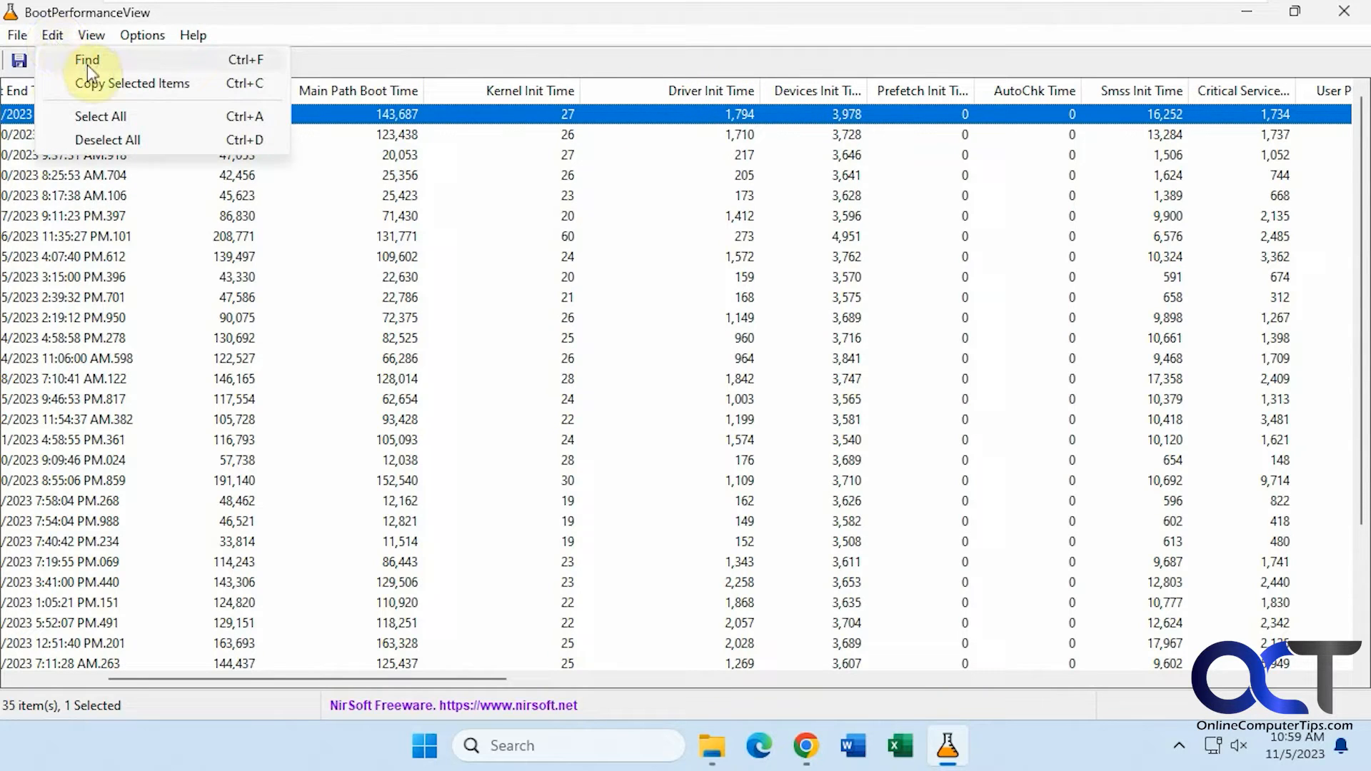
mouse_move(71, 150)
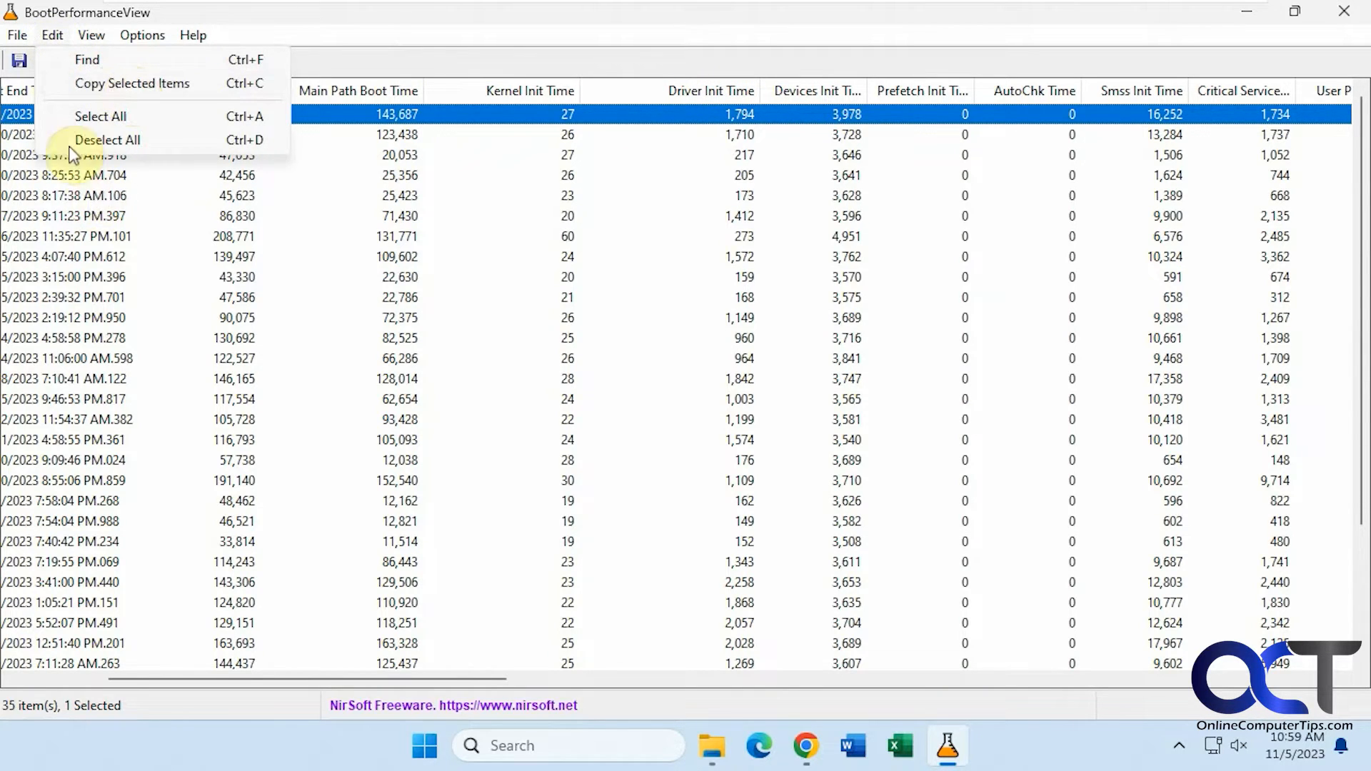
left_click(16, 34)
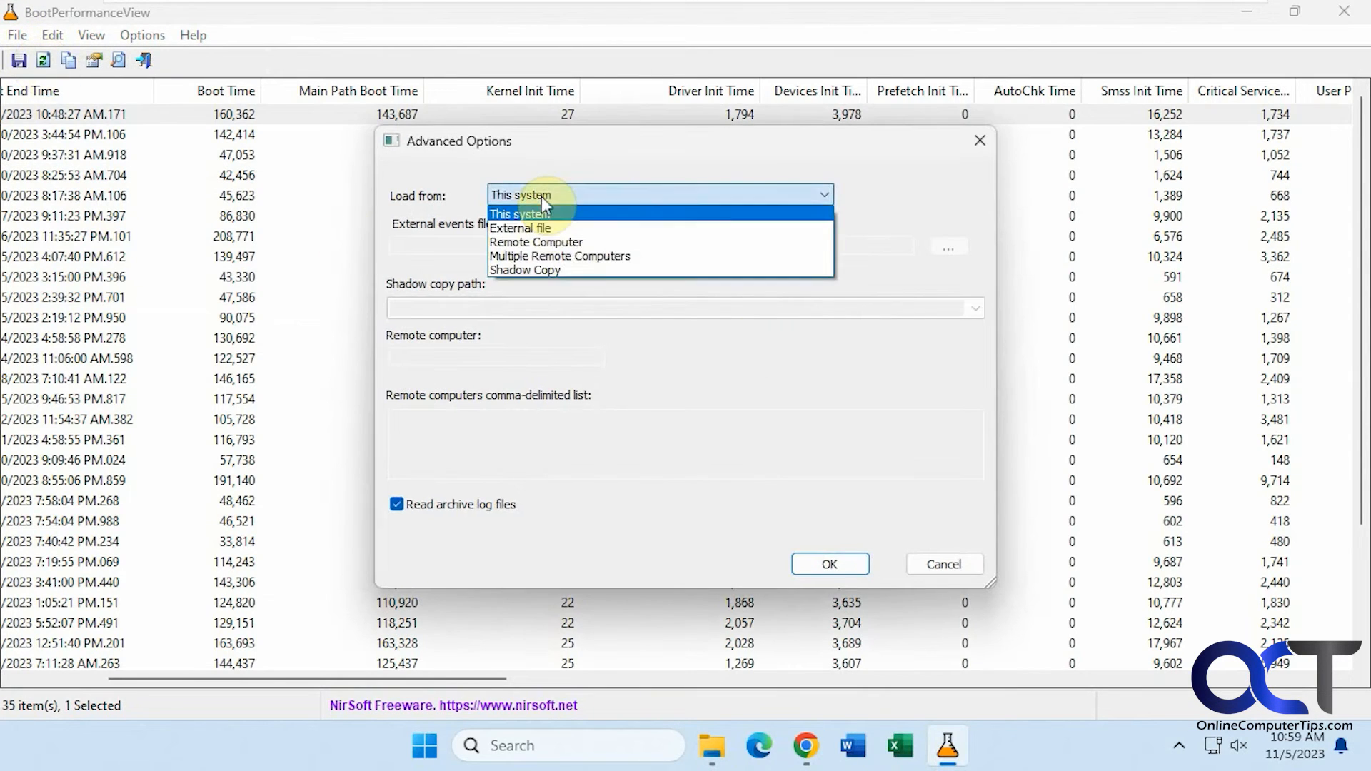
mouse_move(564, 273)
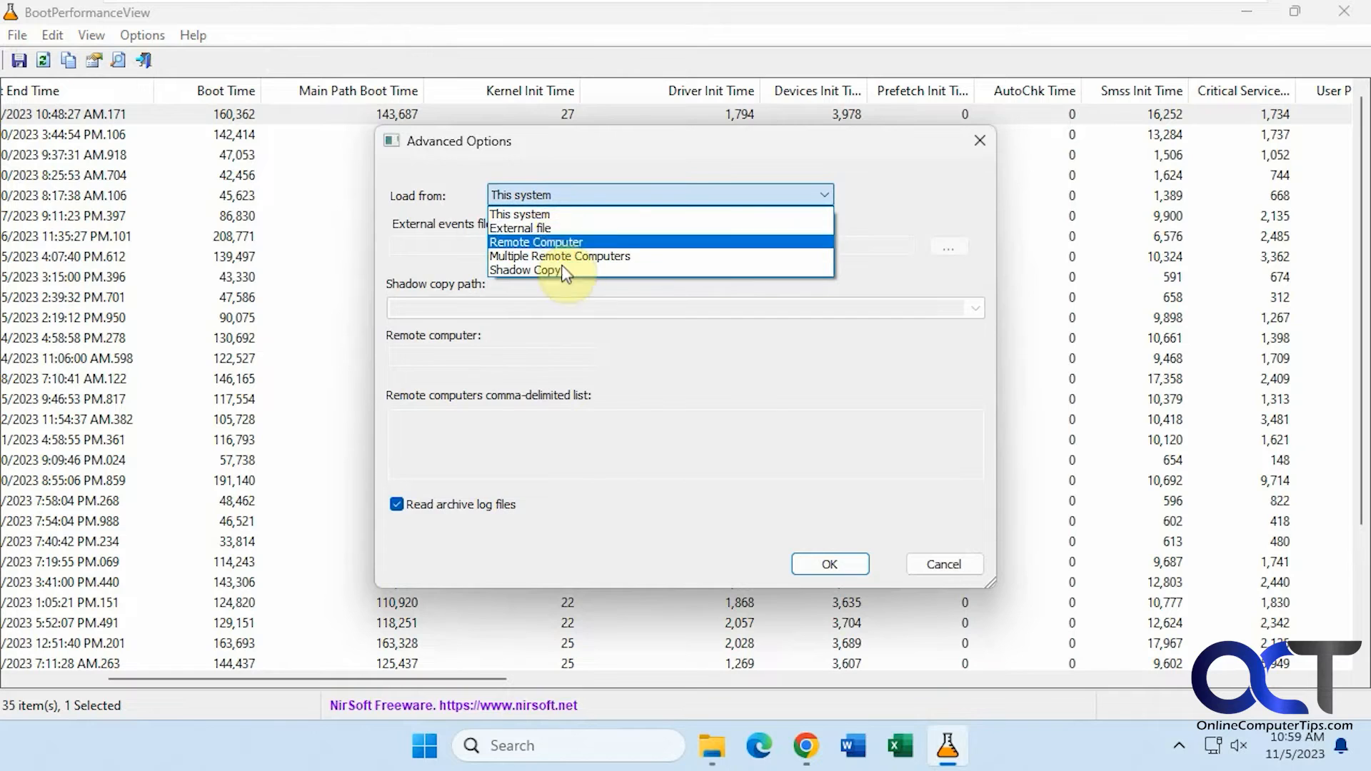
mouse_move(612, 280)
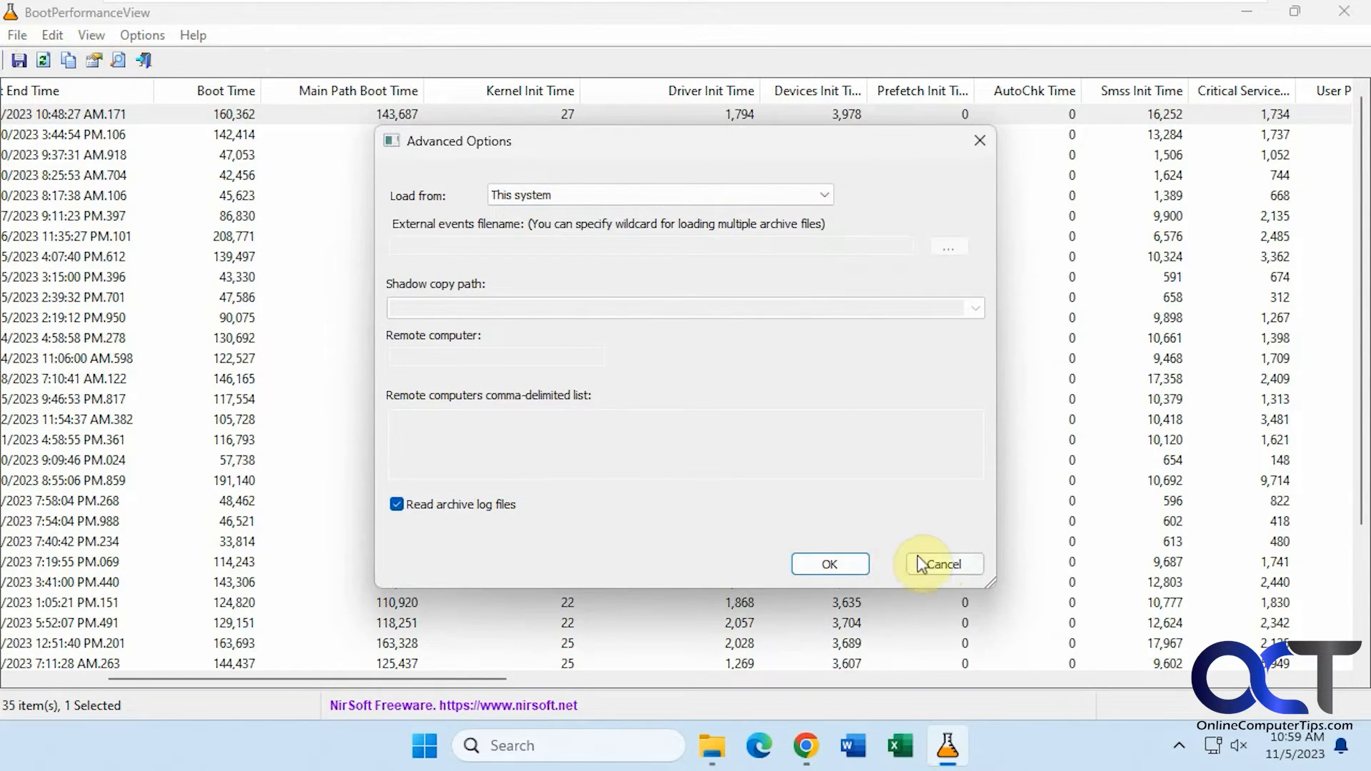
left_click(15, 34)
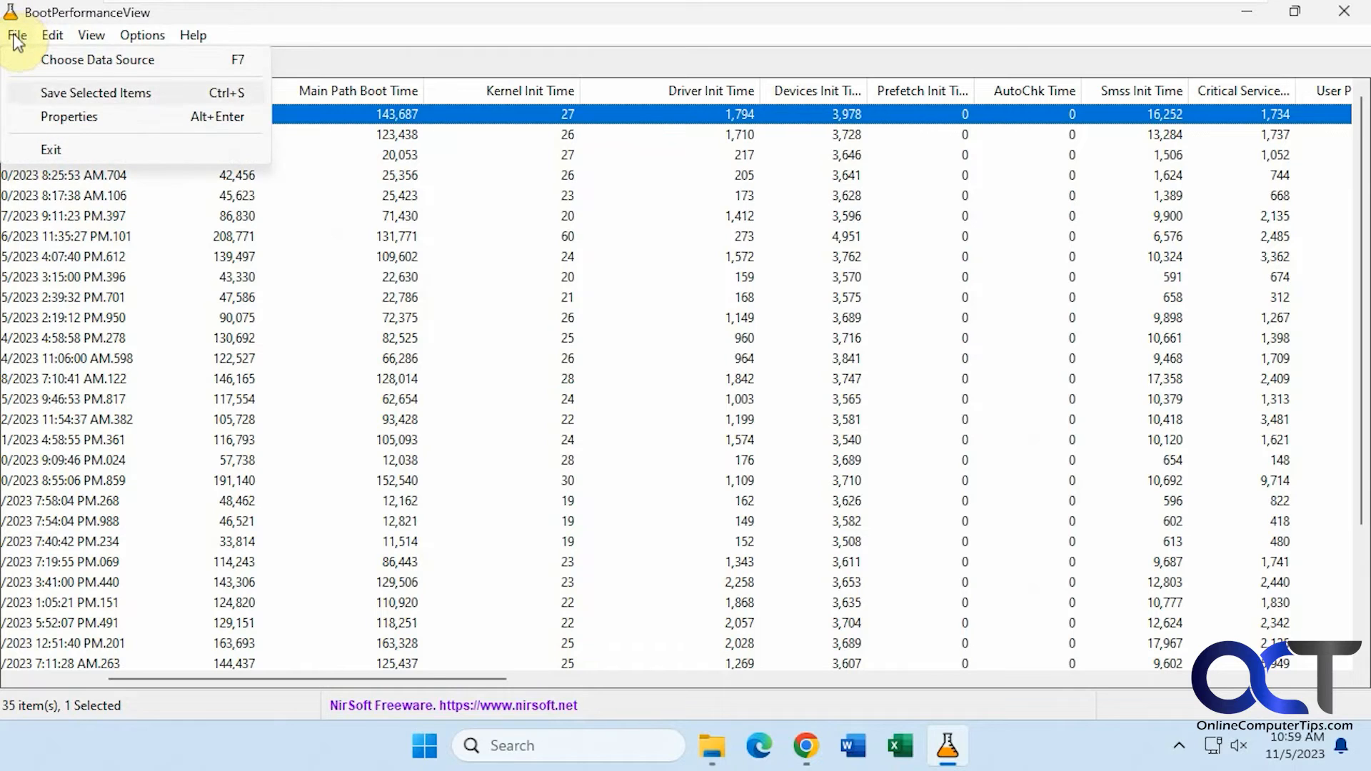
mouse_move(69, 116)
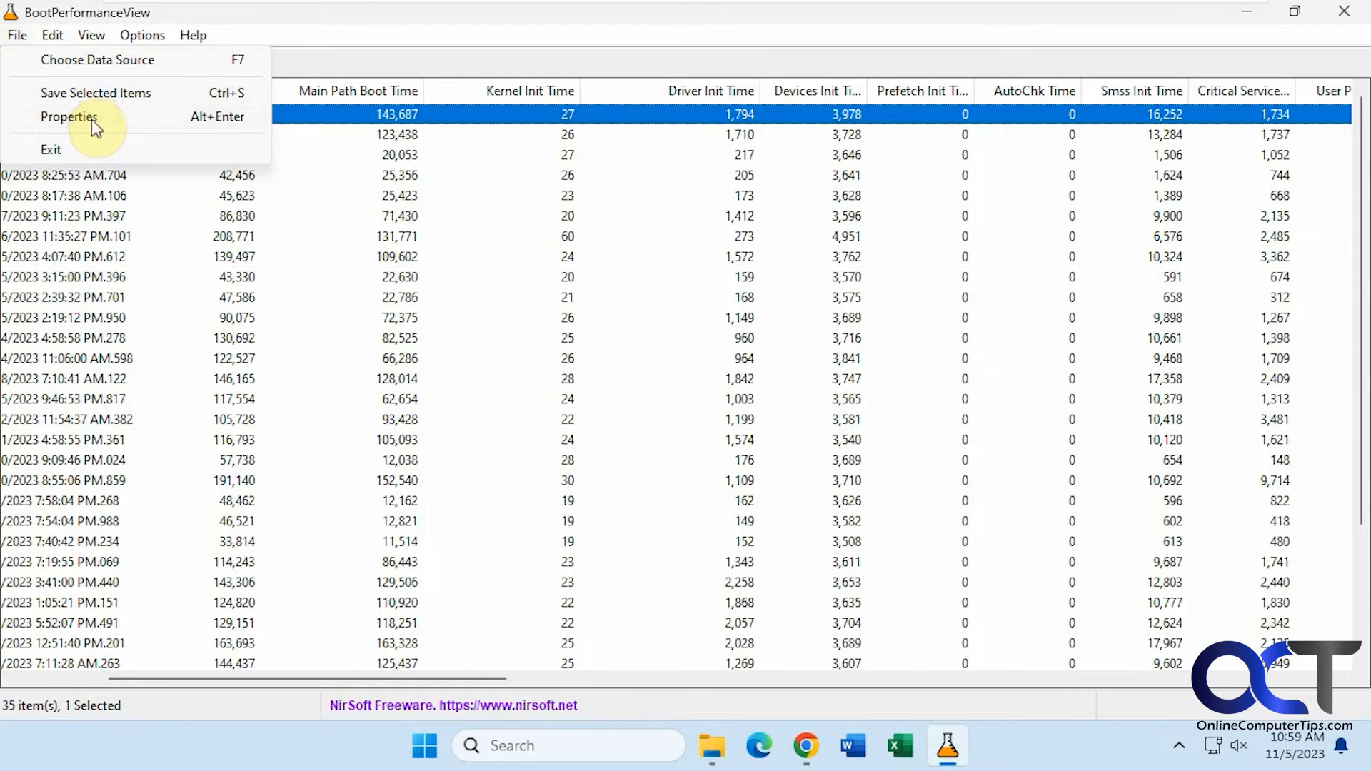
right_click(87, 196)
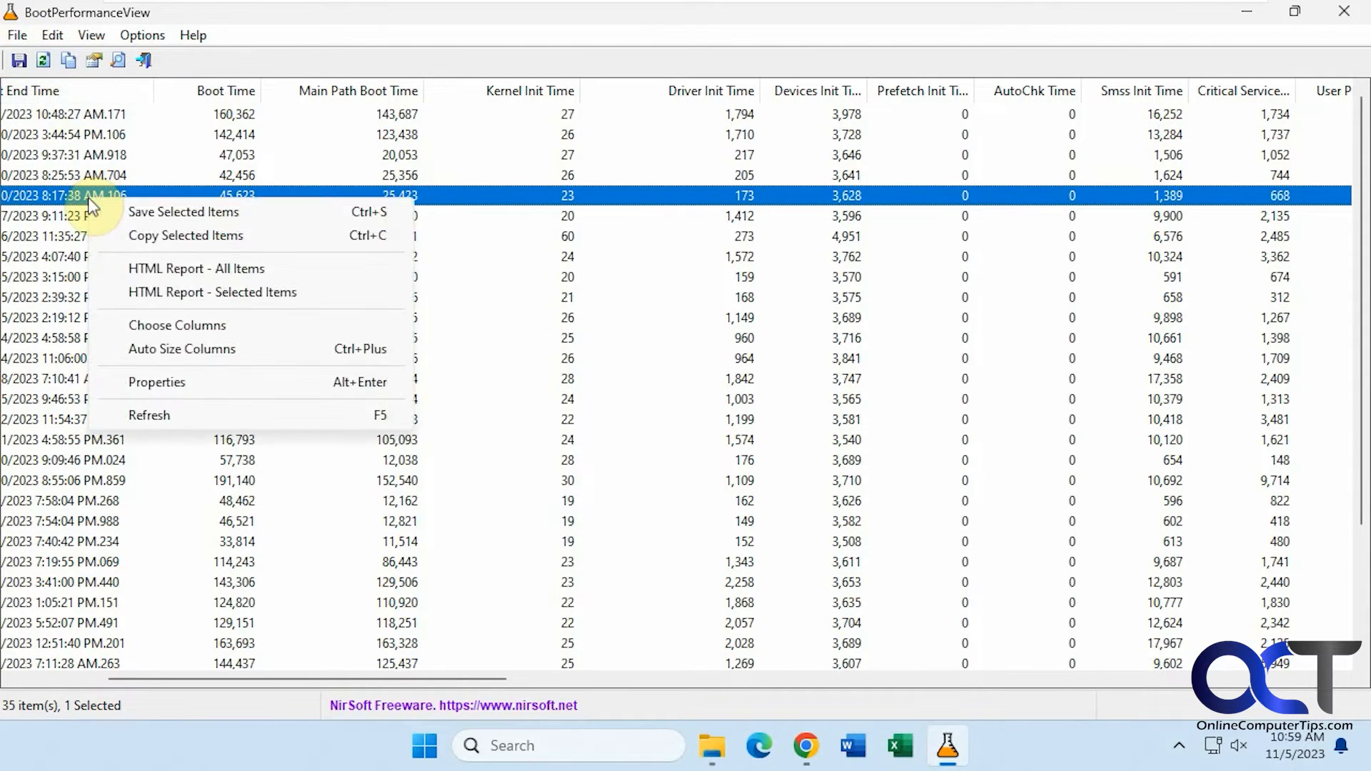
left_click(157, 383)
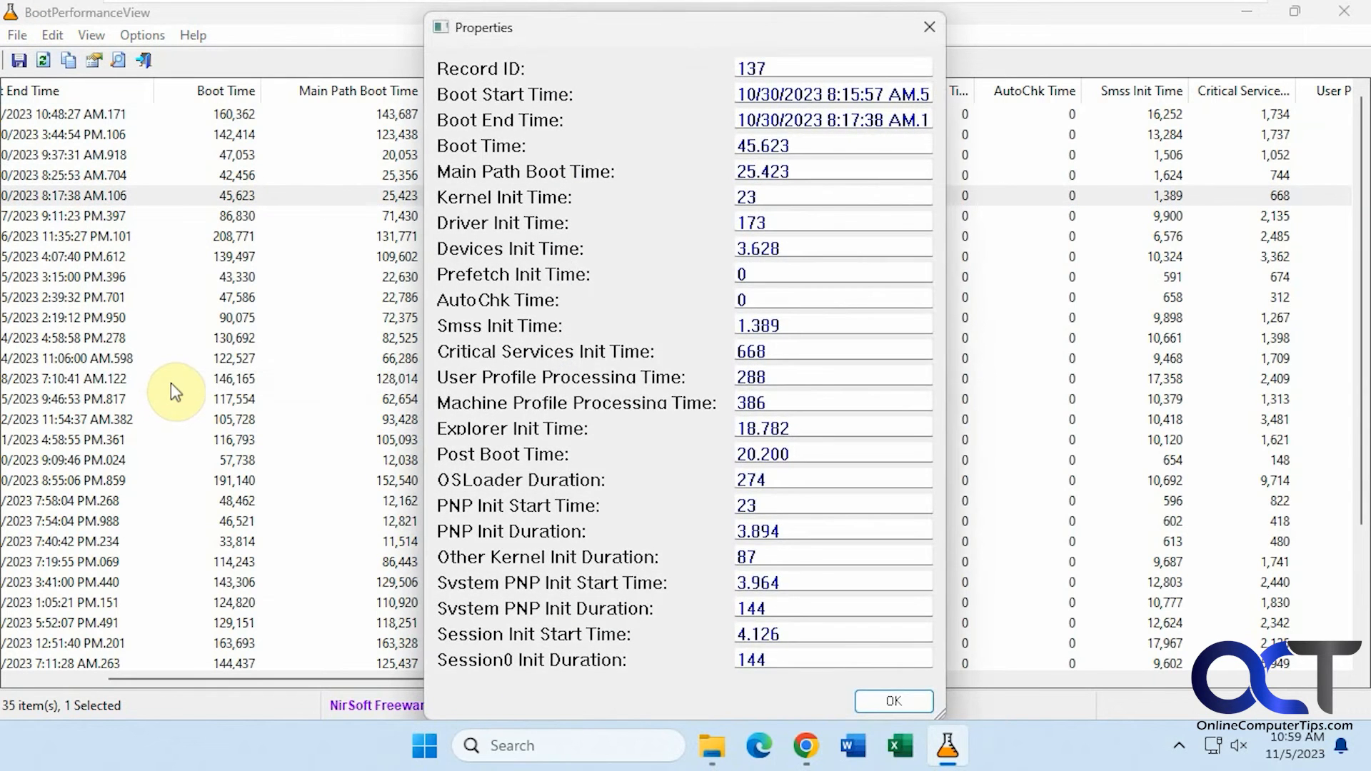
mouse_move(706, 180)
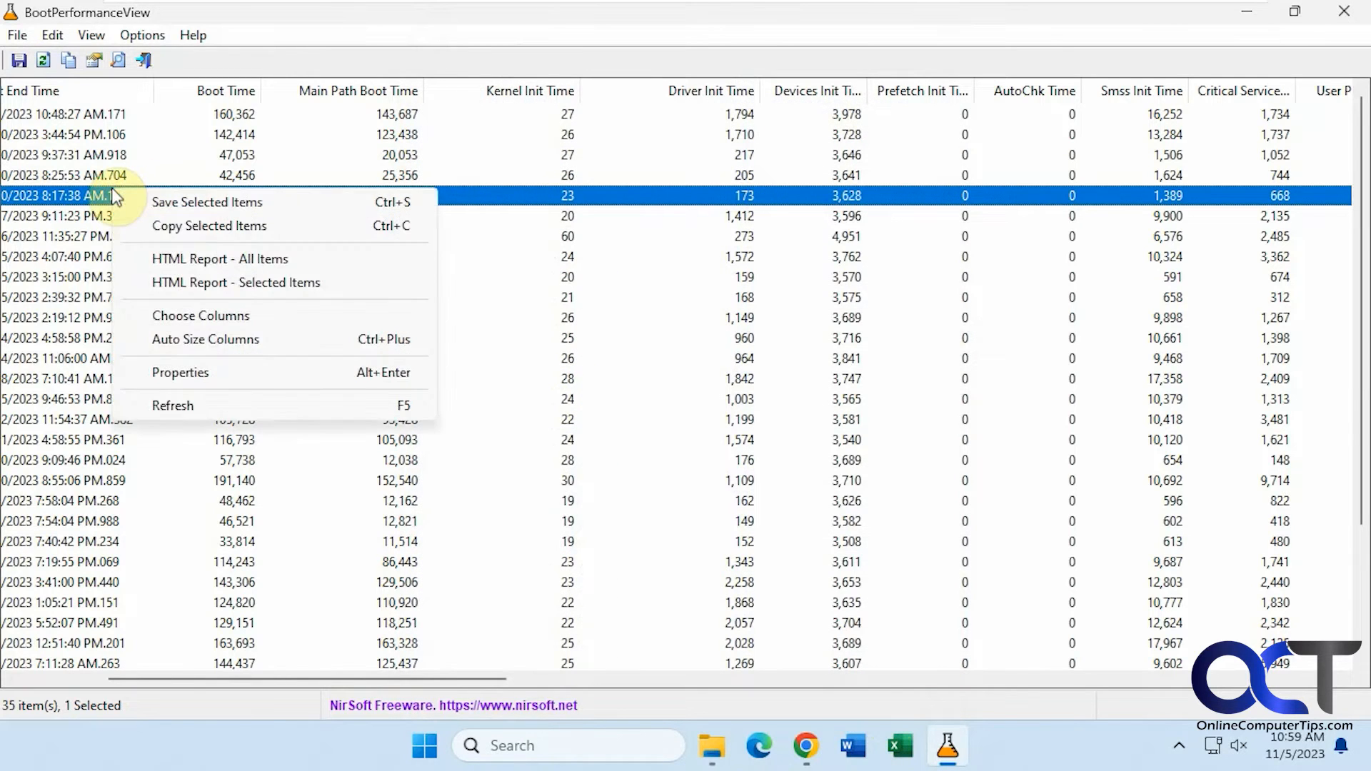
mouse_move(220, 258)
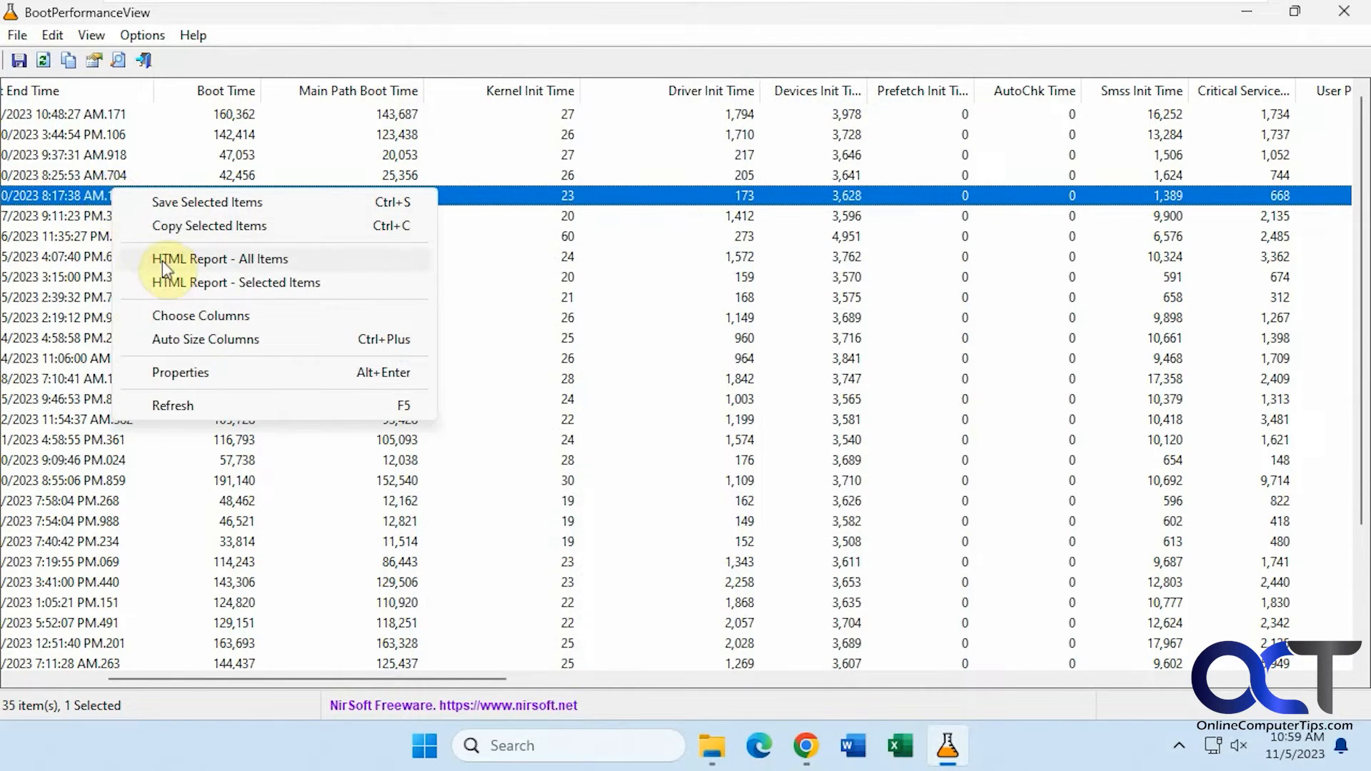
mouse_move(210, 268)
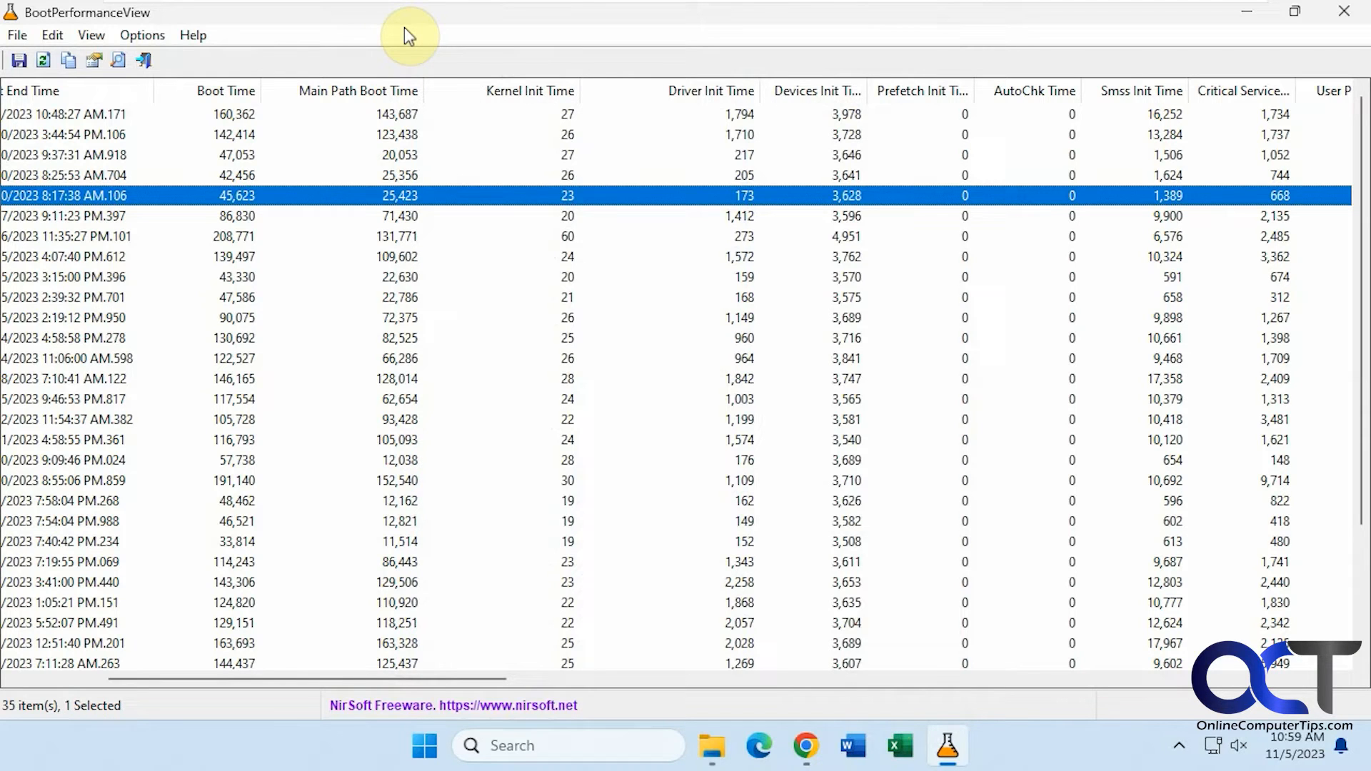
Scroll the list left to bring Record ID and Boot Start Time back into view
scroll("left", 3)
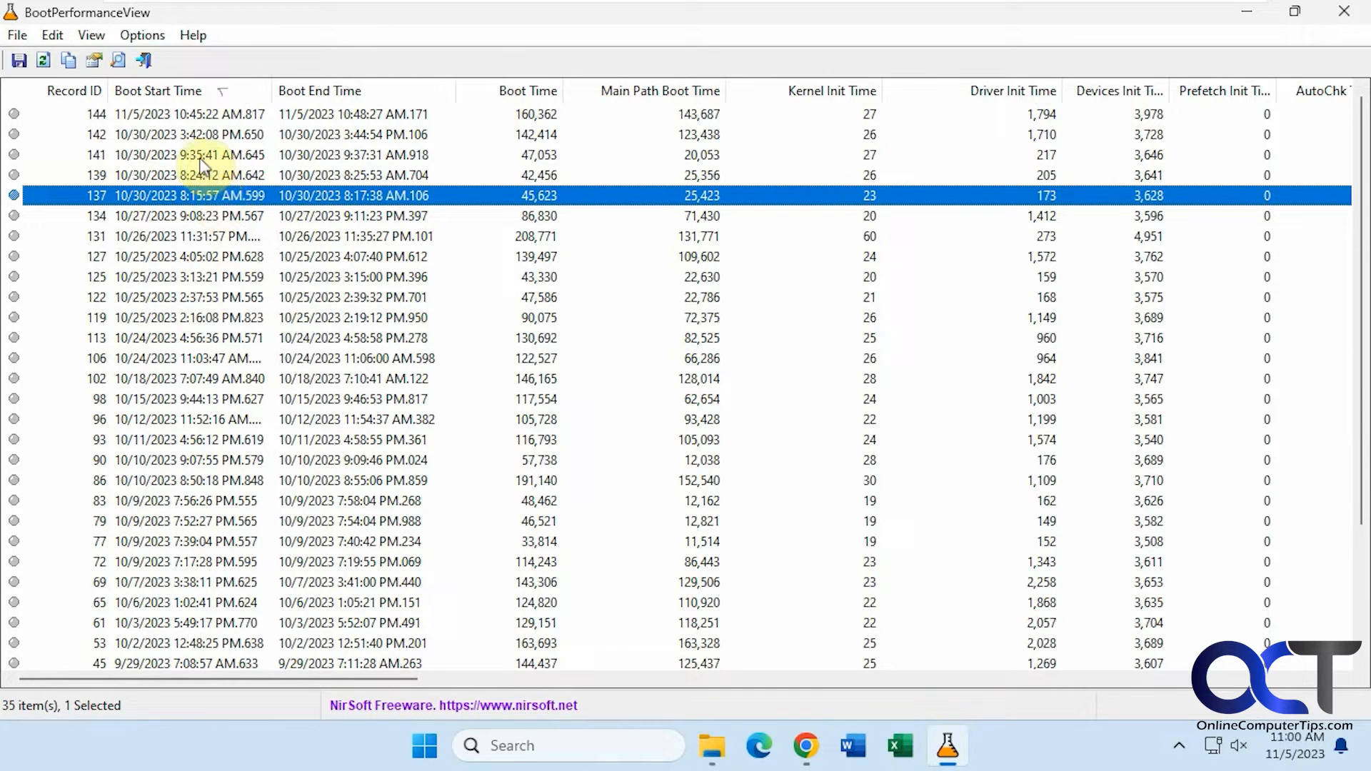
mouse_move(240, 341)
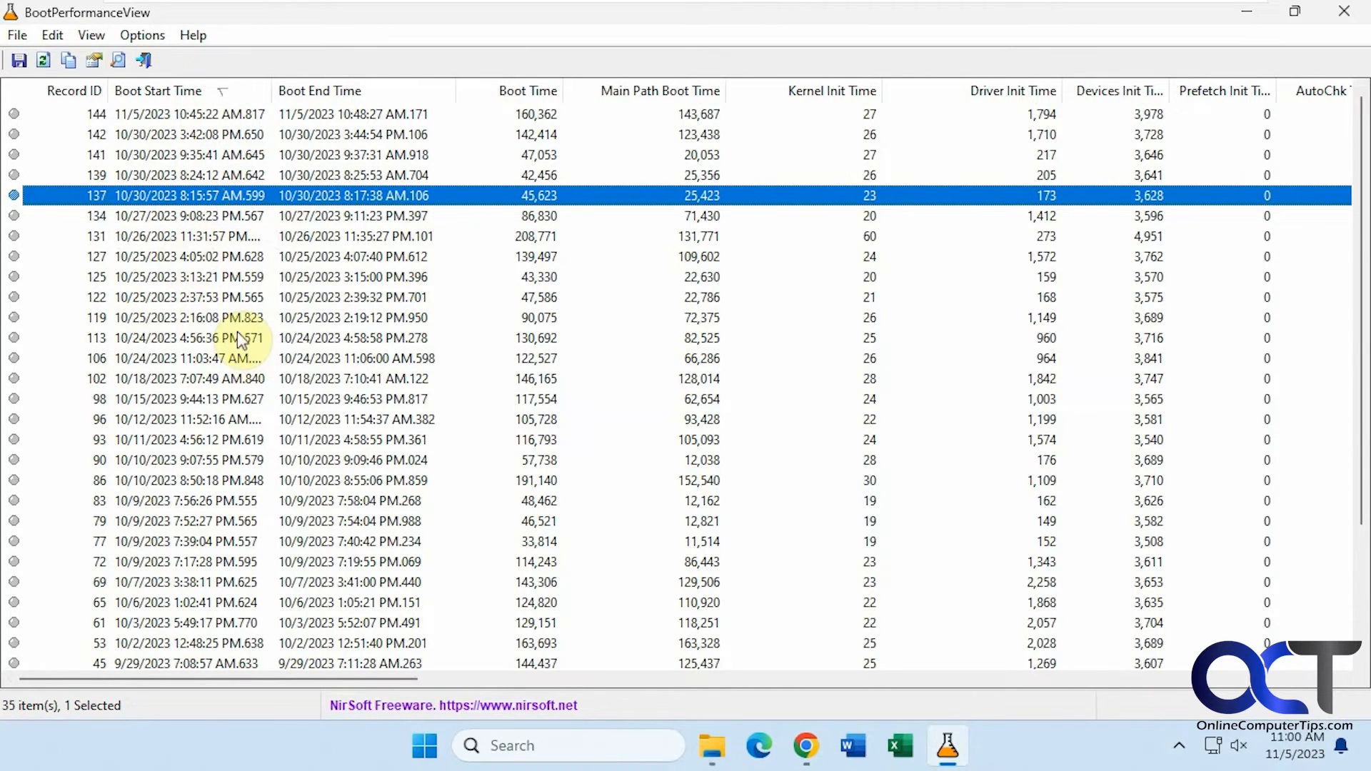
mouse_move(988, 128)
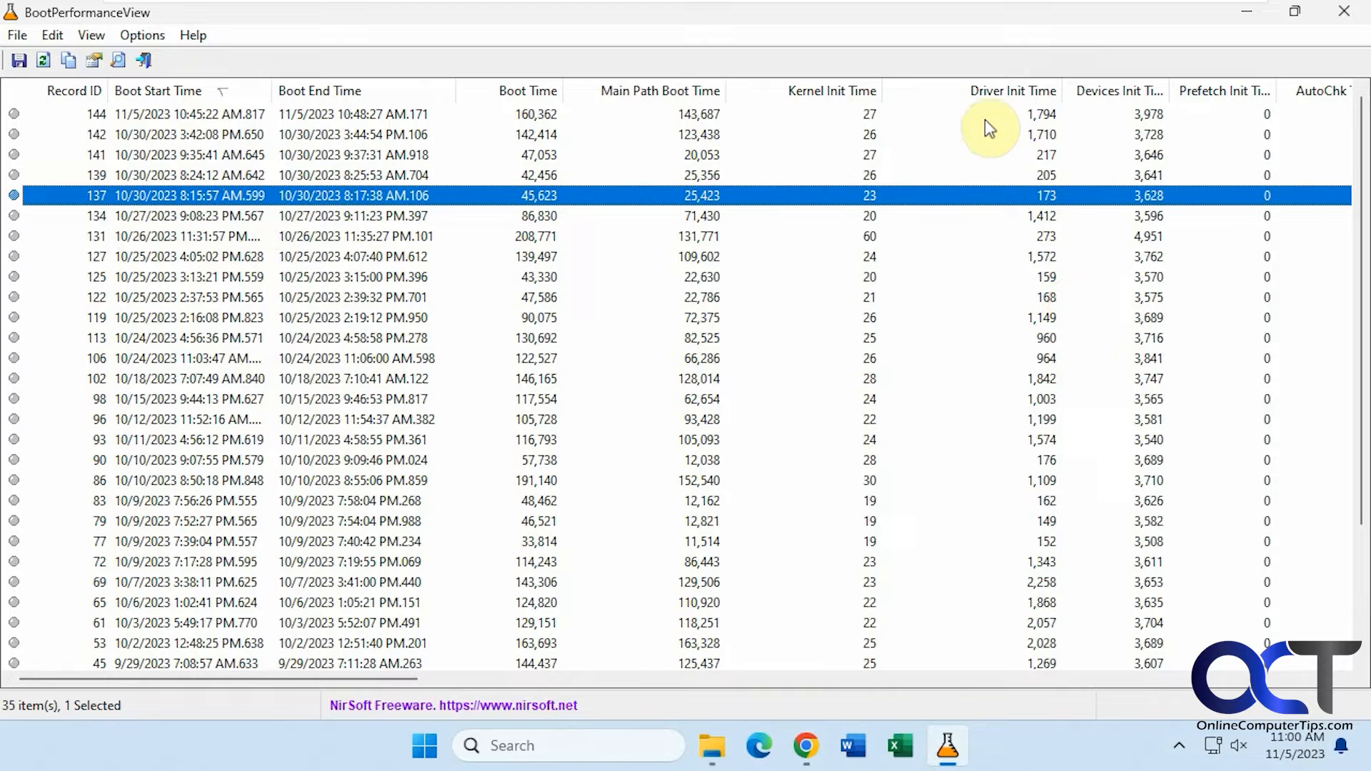
mouse_move(300, 391)
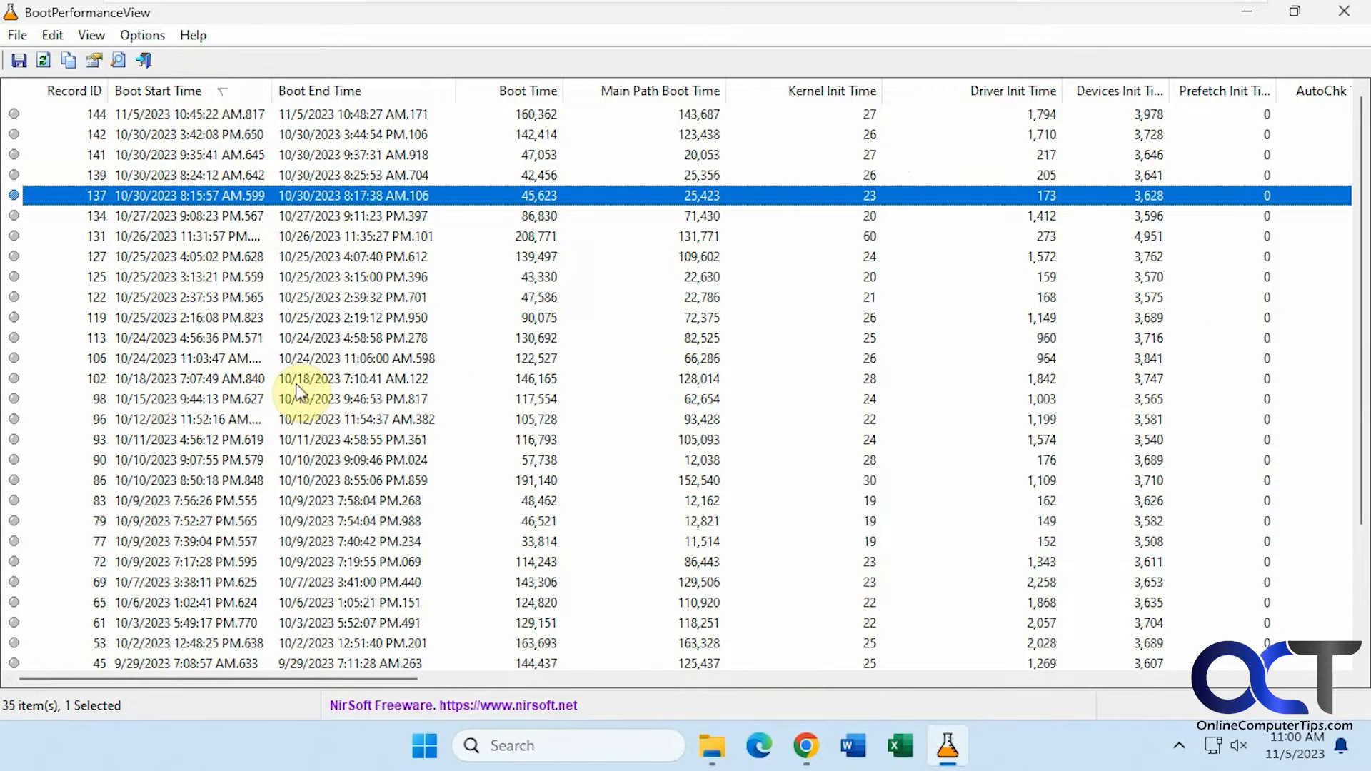
mouse_move(293, 285)
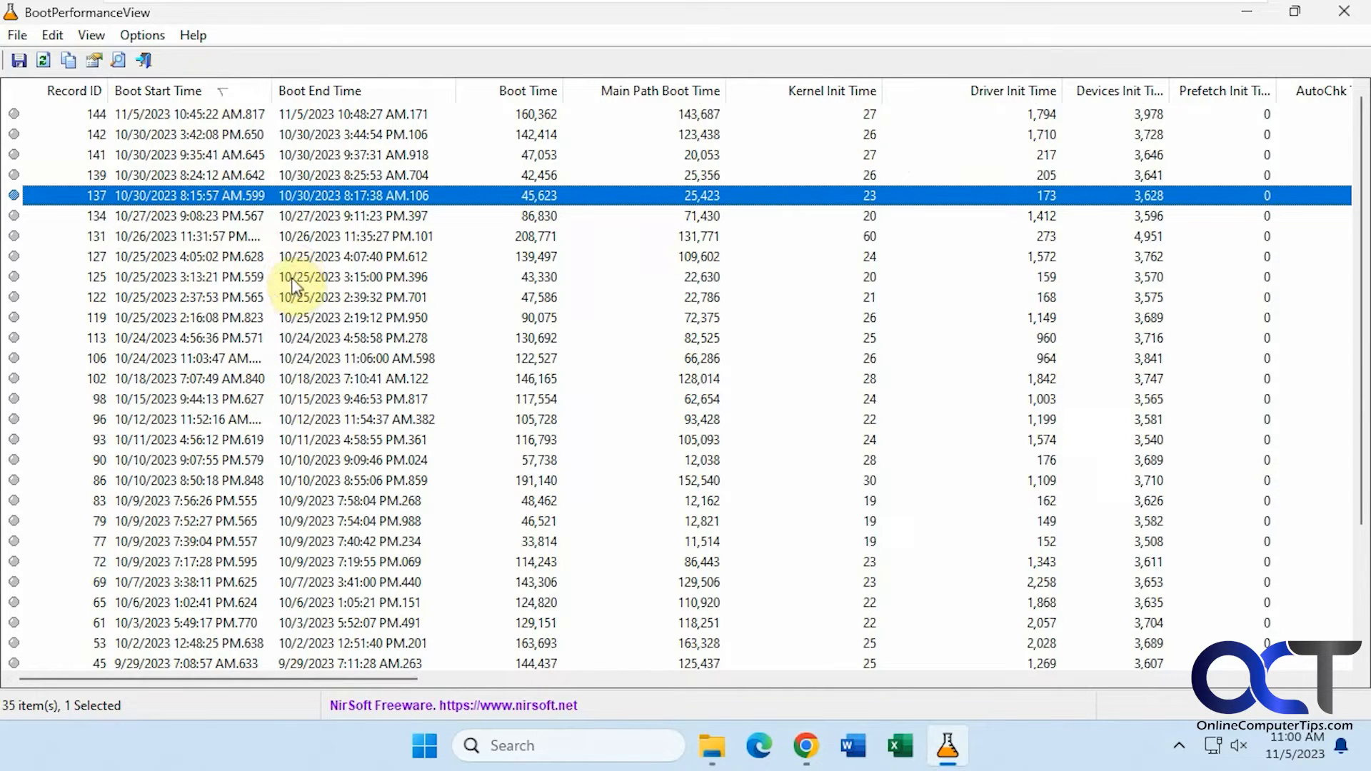